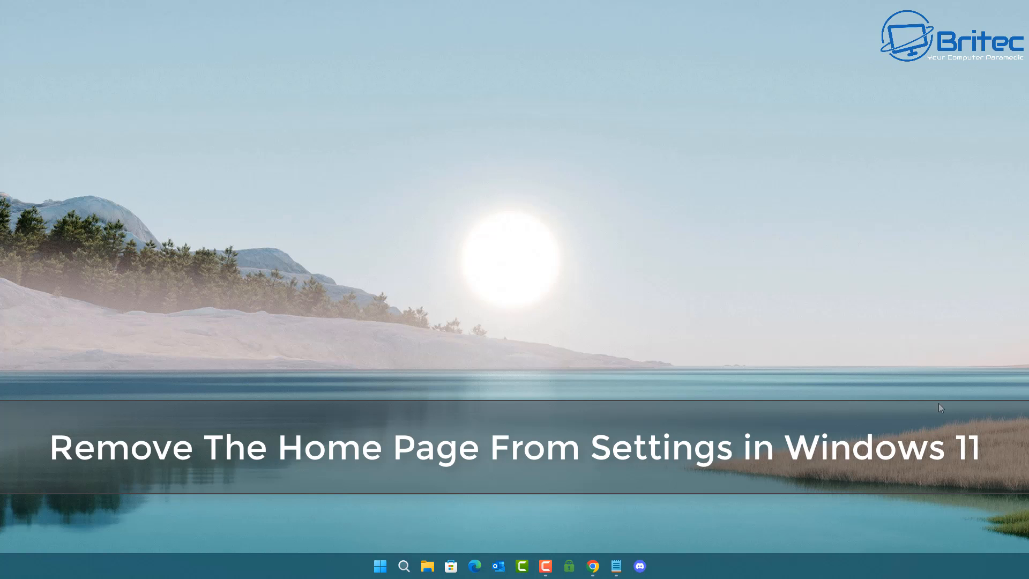
Launch Settings from the taskbar so it shows its Home page.
click(380, 566)
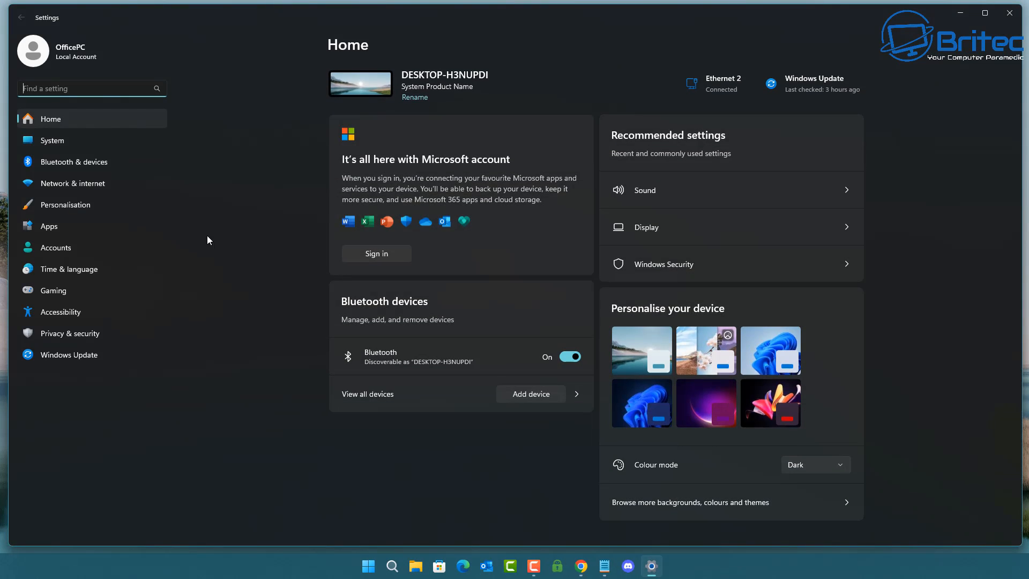
mouse_move(530, 440)
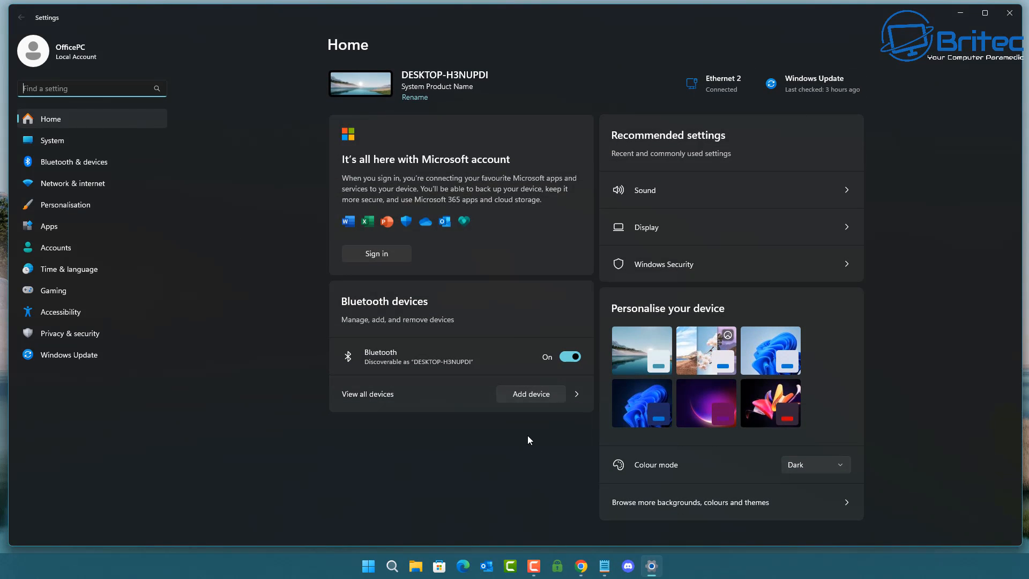
mouse_move(521, 442)
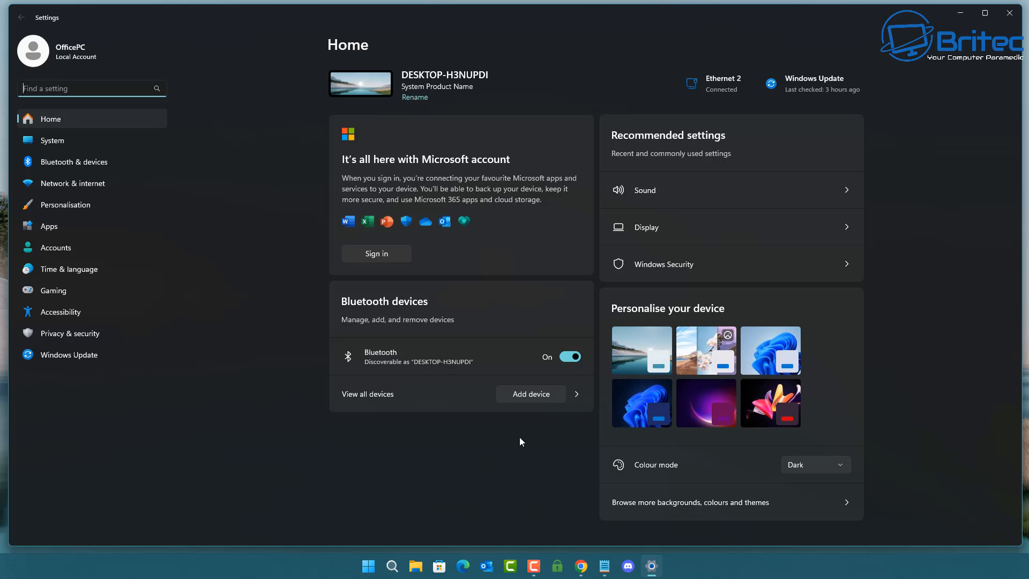
mouse_move(518, 445)
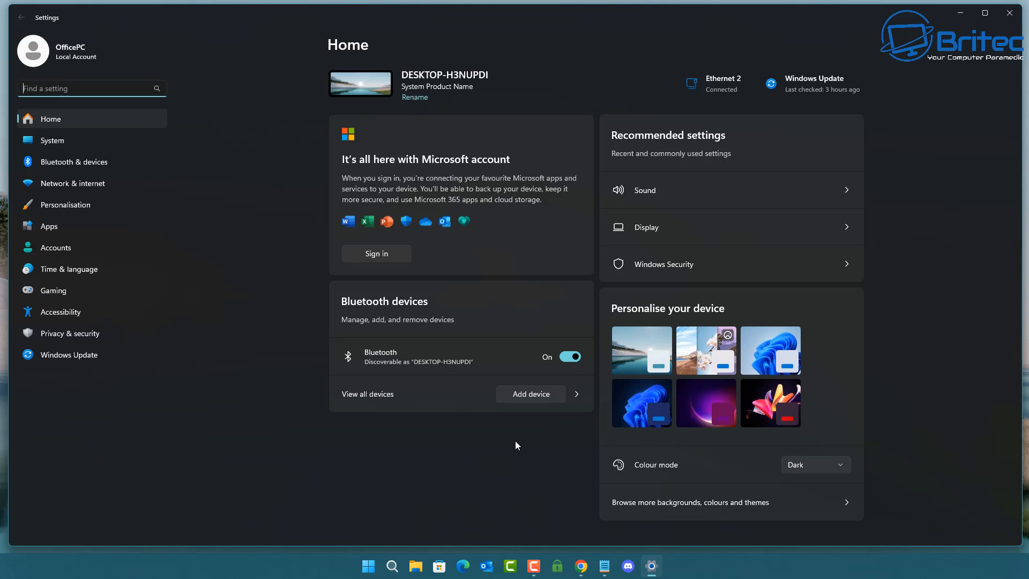
mouse_move(477, 96)
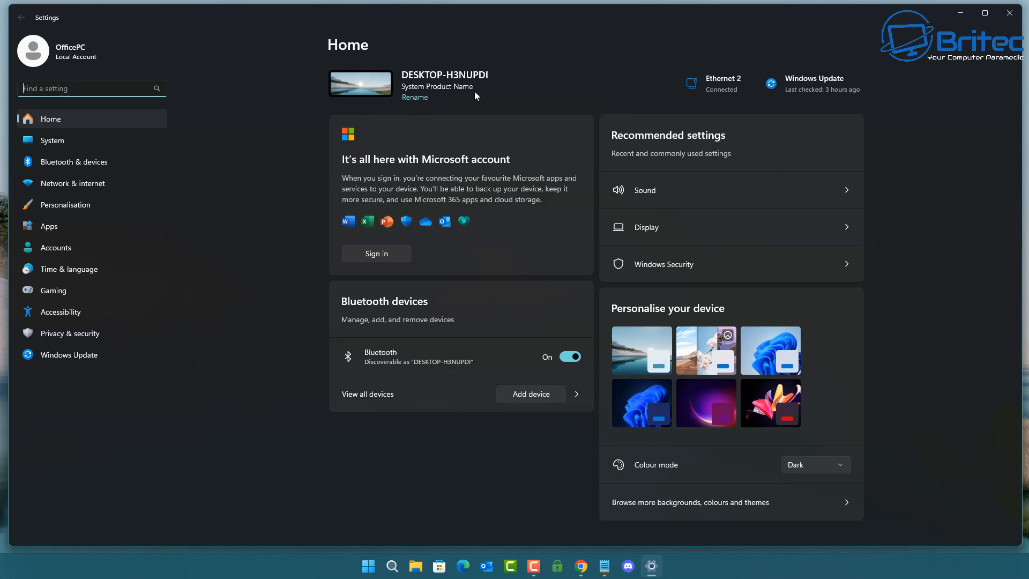
mouse_move(669, 323)
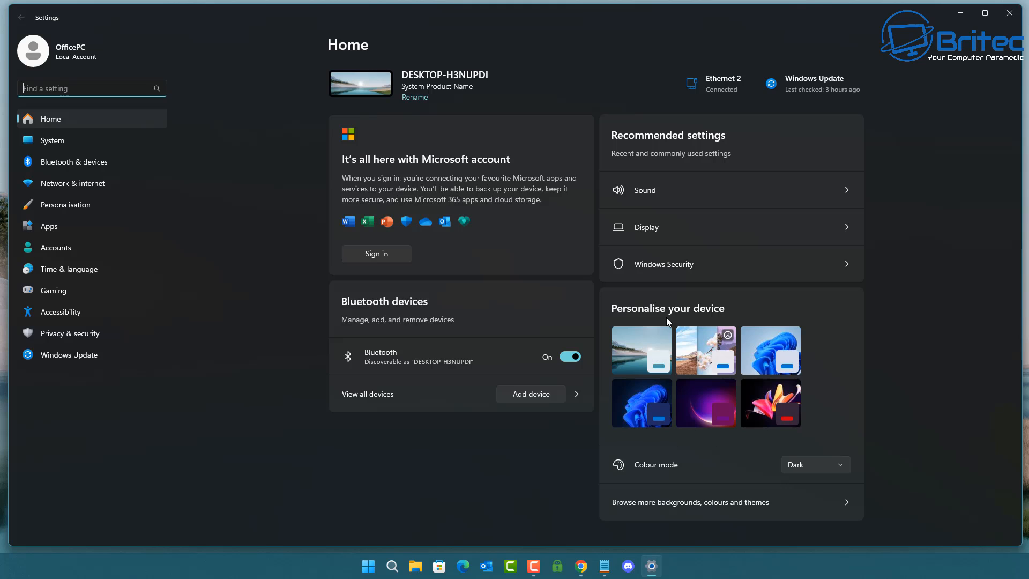
mouse_move(726, 234)
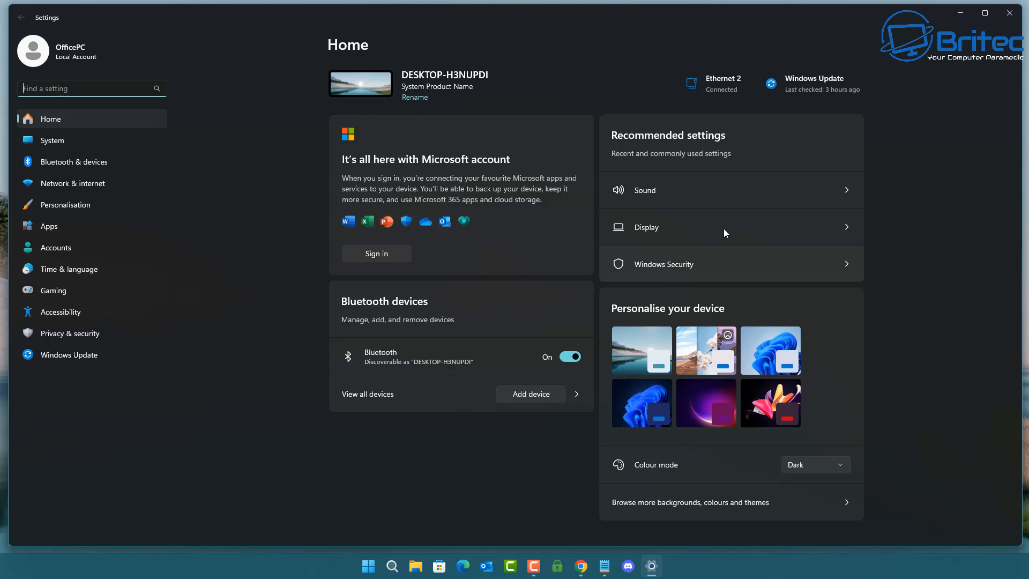
mouse_move(1013, 13)
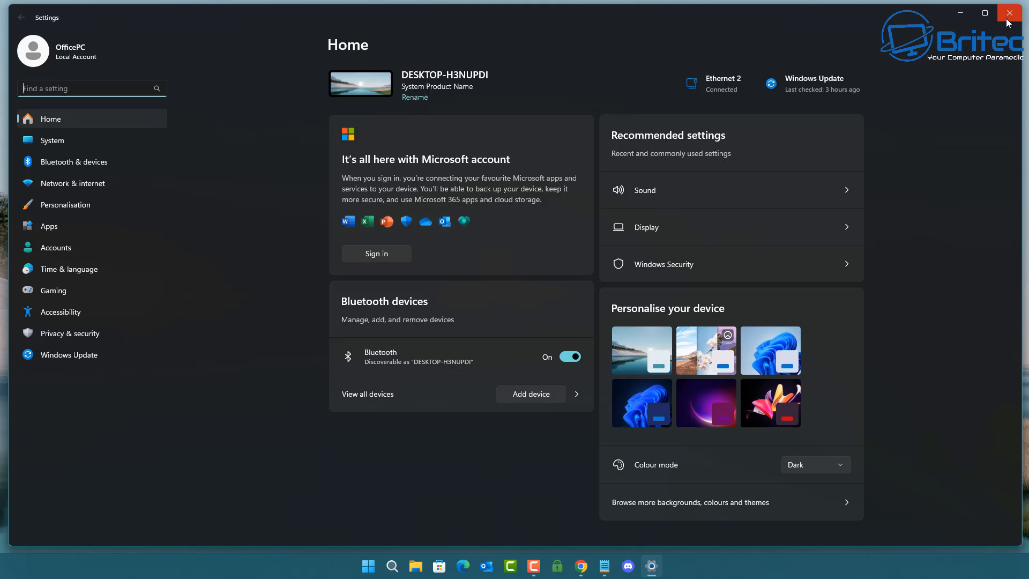
mouse_move(1012, 14)
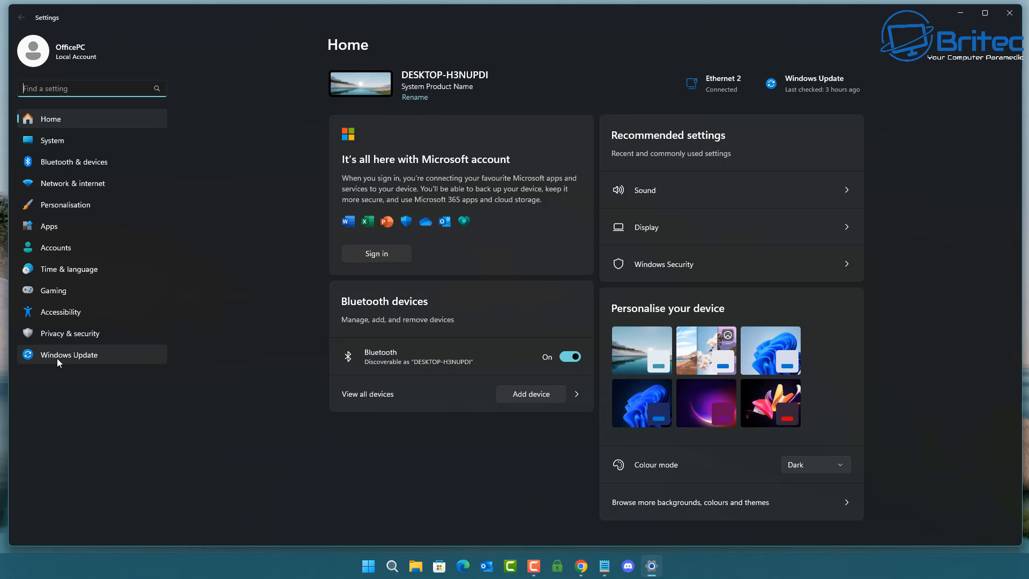
Confirm on System > About that the edition is Windows 11 Pro.
click(52, 140)
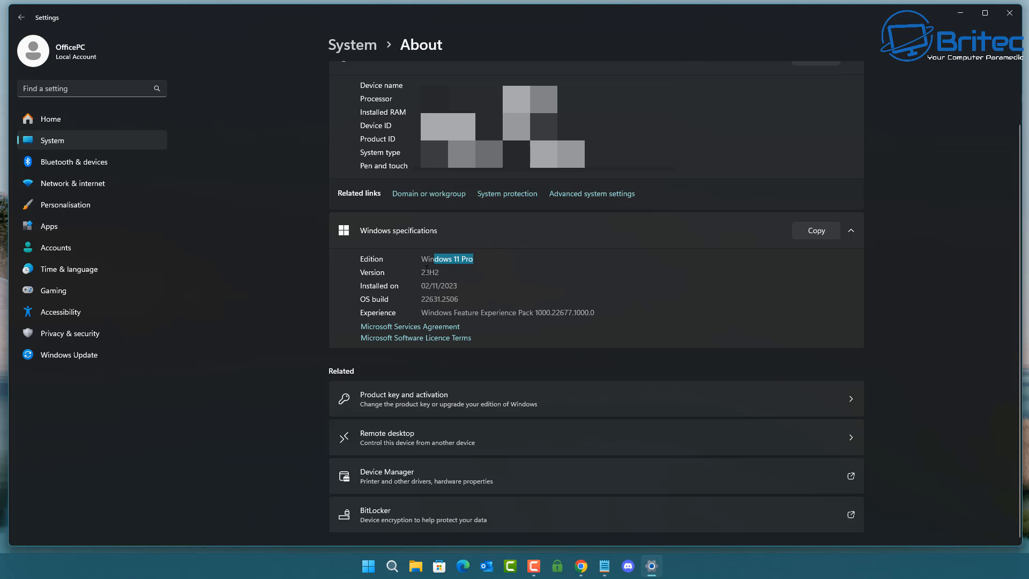
double_click(448, 259)
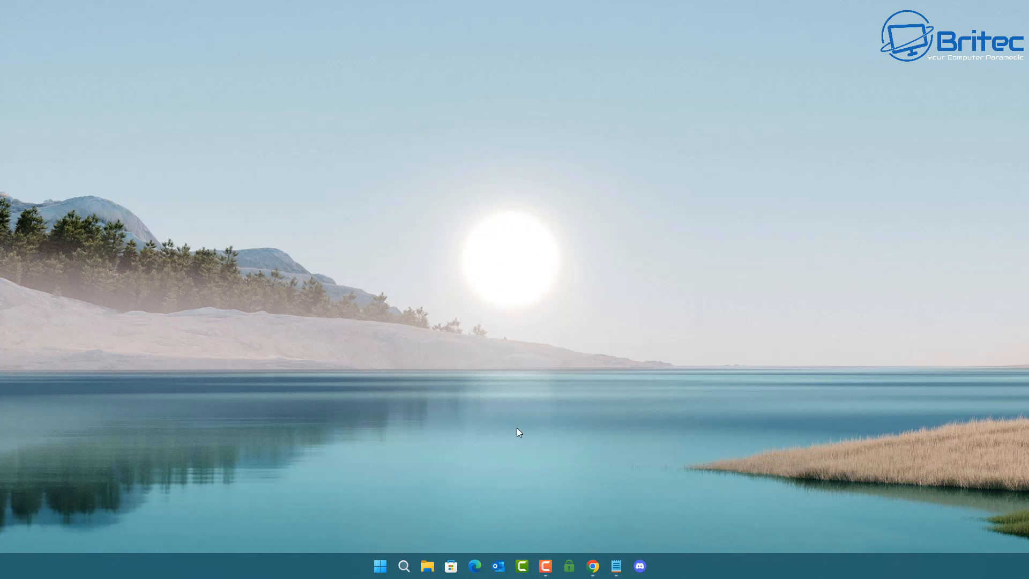
Search Windows for 'GPO' to launch the Local Group Policy Editor.
click(404, 565)
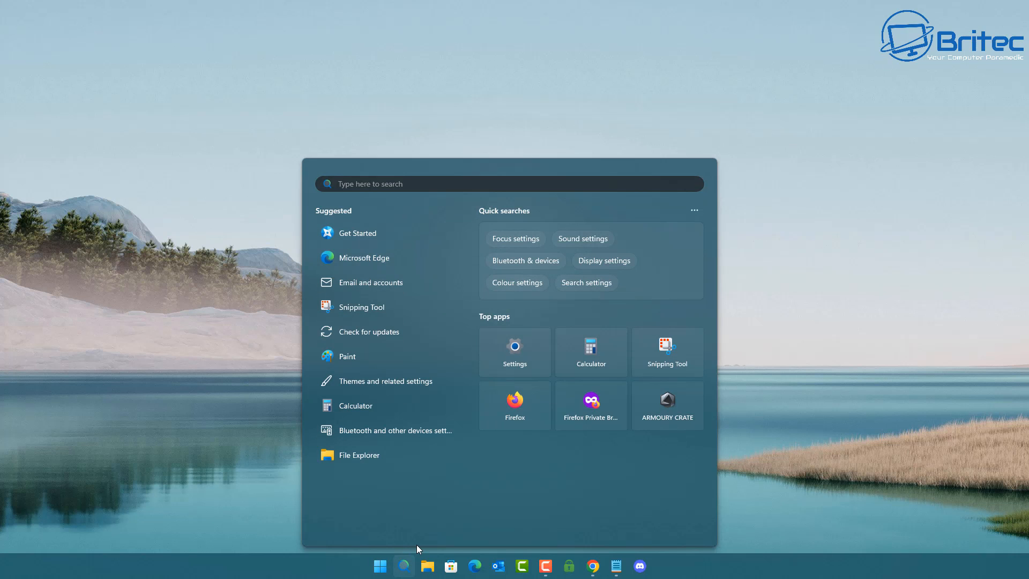
text(GPO)
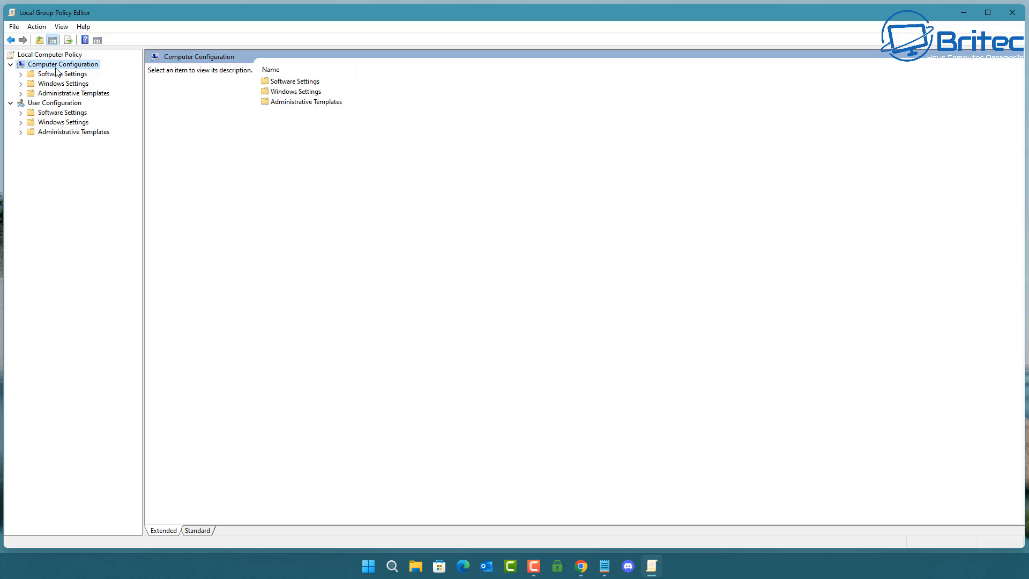
Browse Computer Configuration > Administrative Templates > Control Panel to the Settings Page Visibility policy.
click(71, 93)
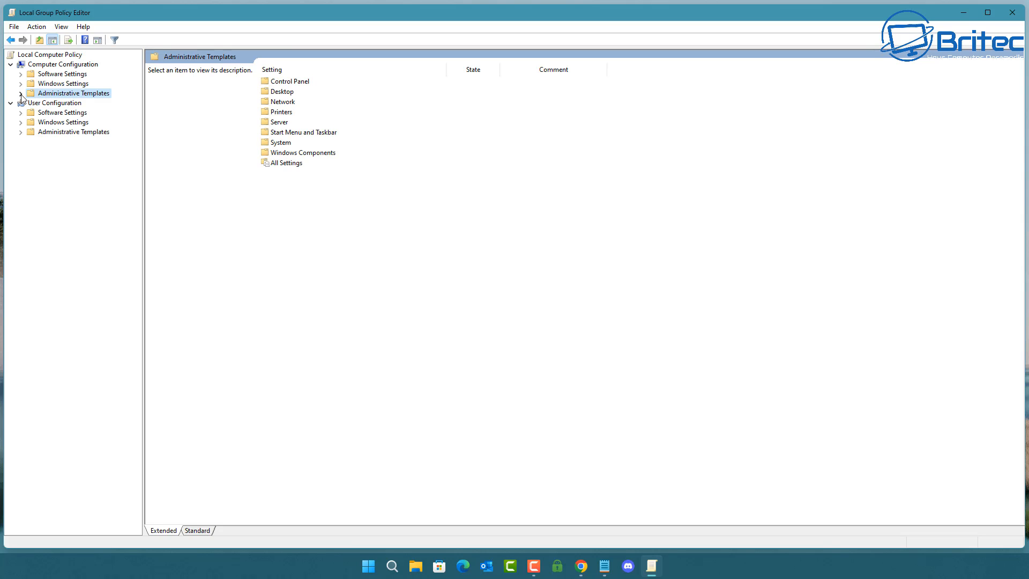
click(16, 93)
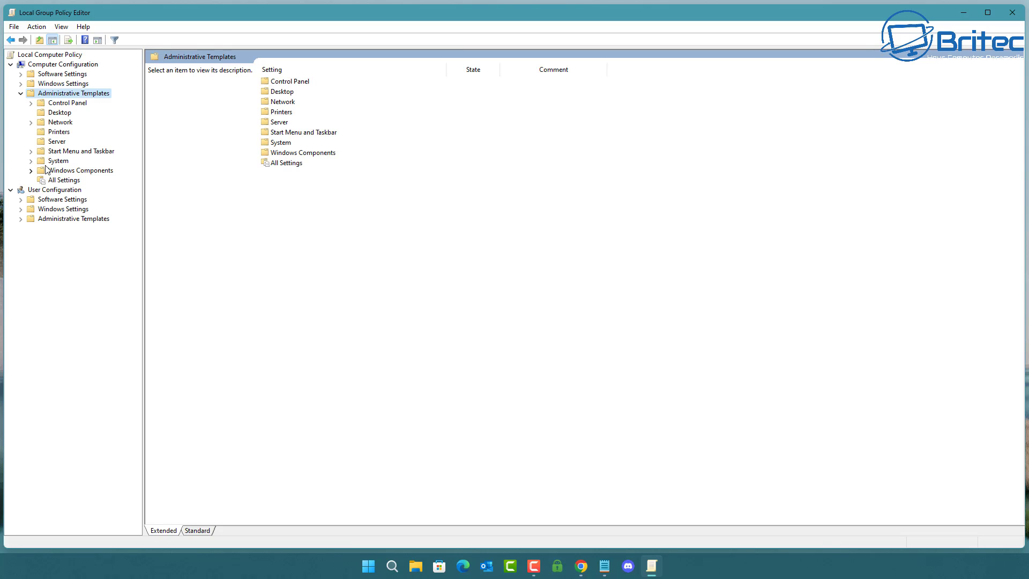
click(67, 102)
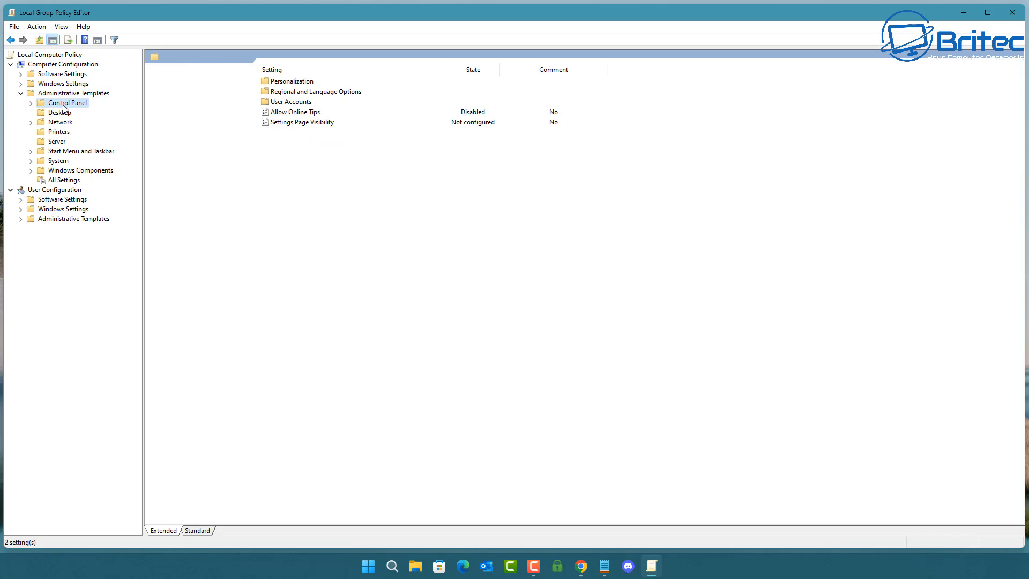
click(67, 102)
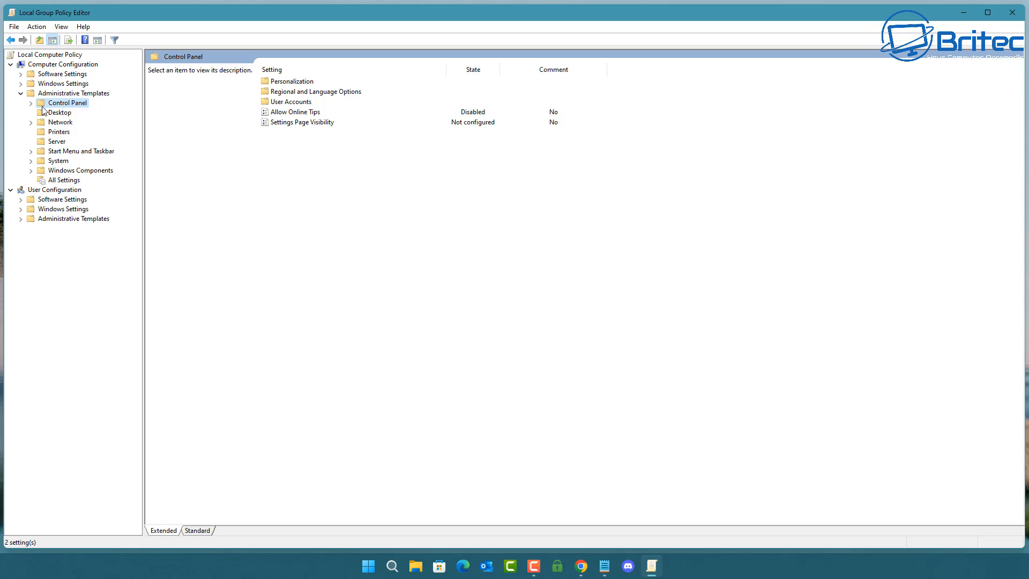
click(30, 102)
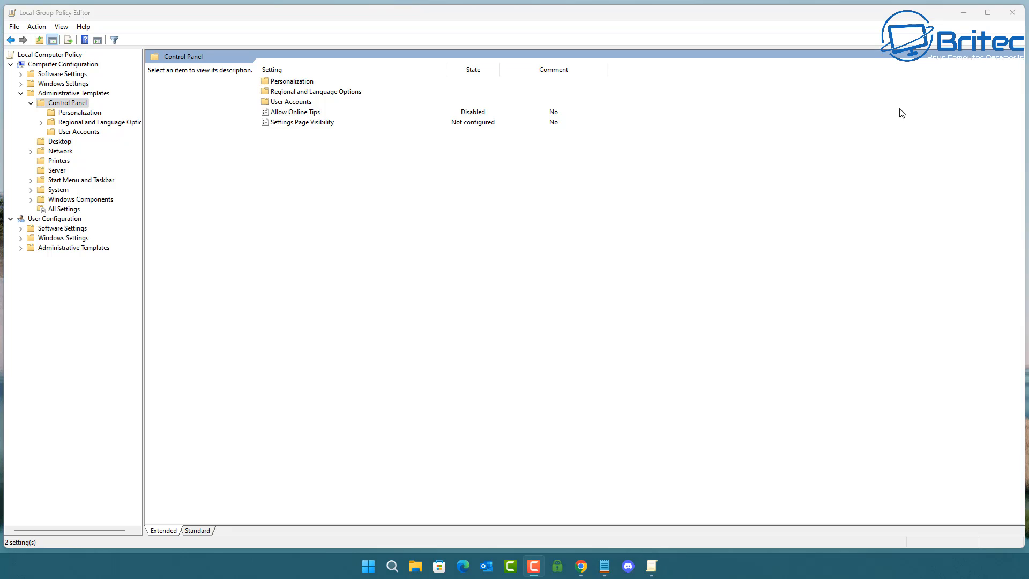
mouse_move(296, 127)
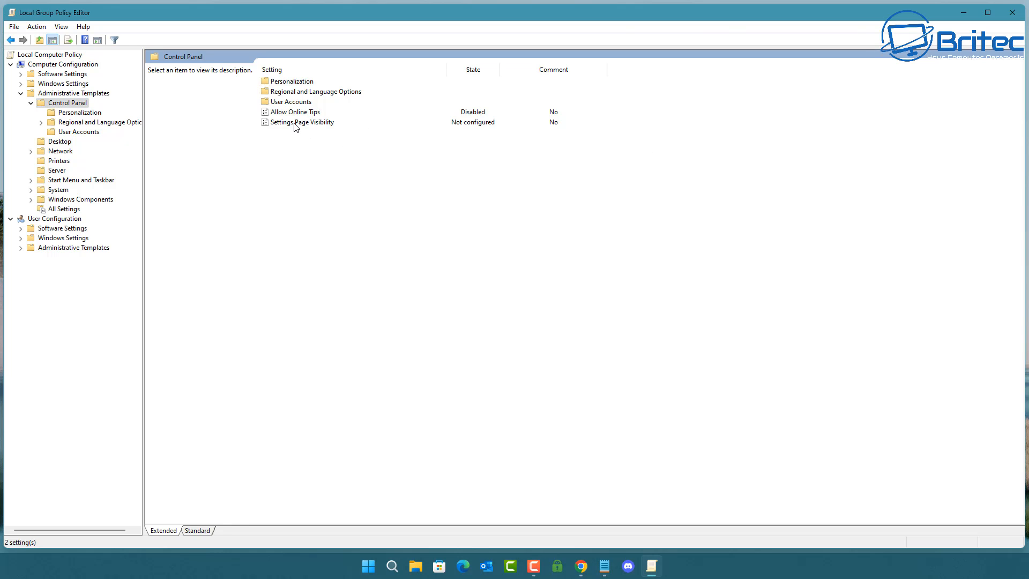
click(302, 122)
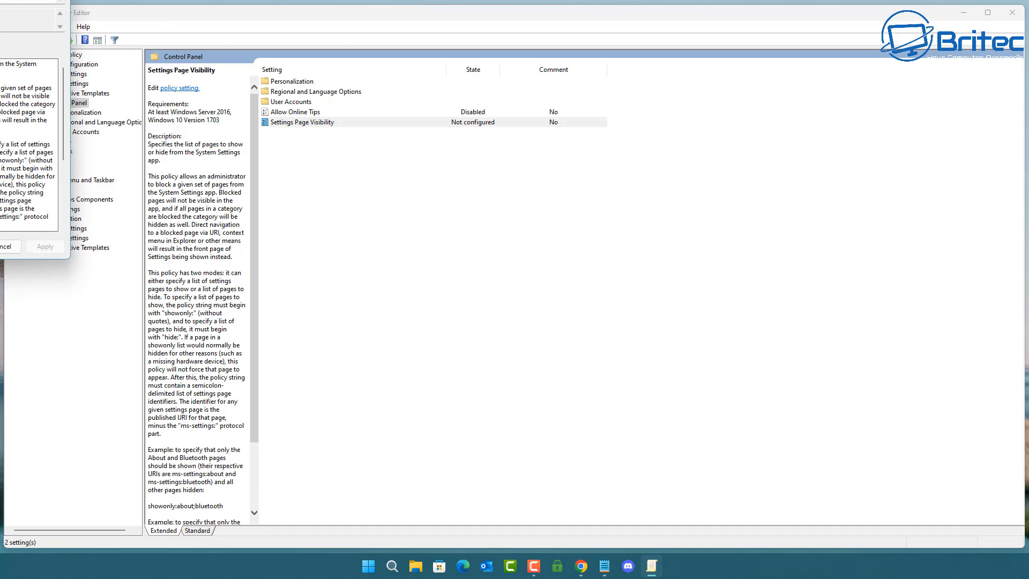
Enable Settings Page Visibility with the value 'Hide:Home', then apply and confirm.
double_click(301, 122)
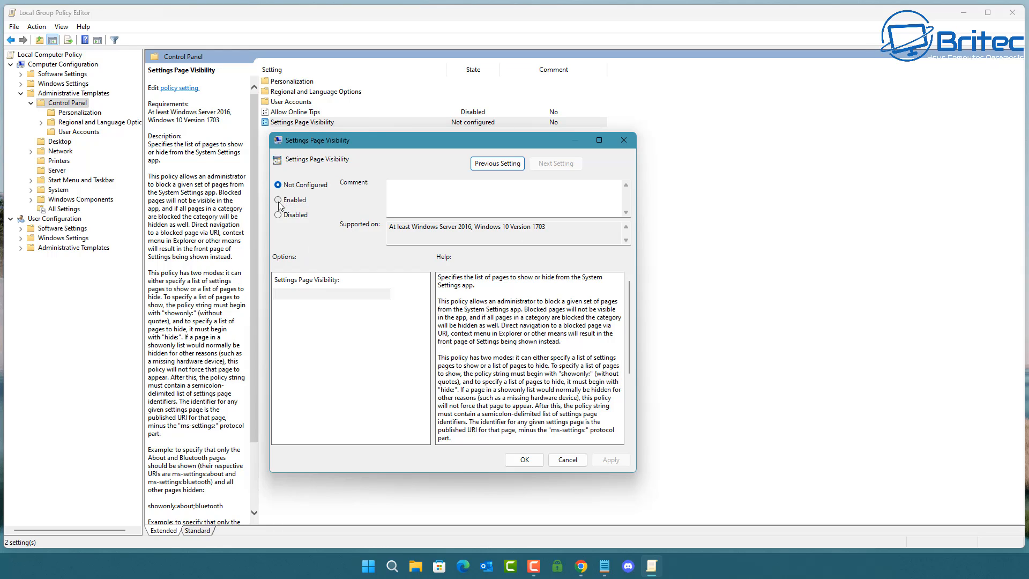
click(277, 199)
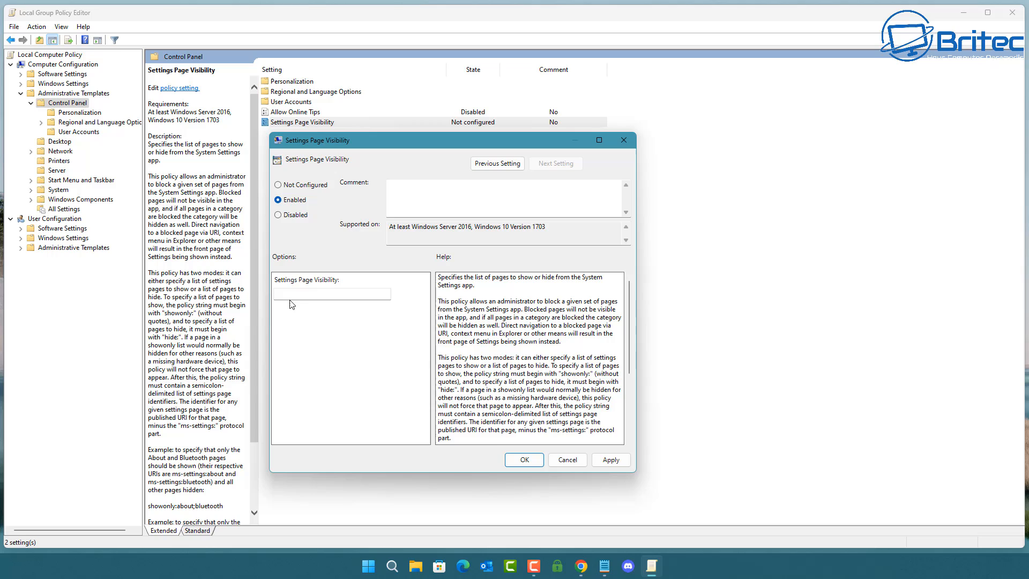
text(H)
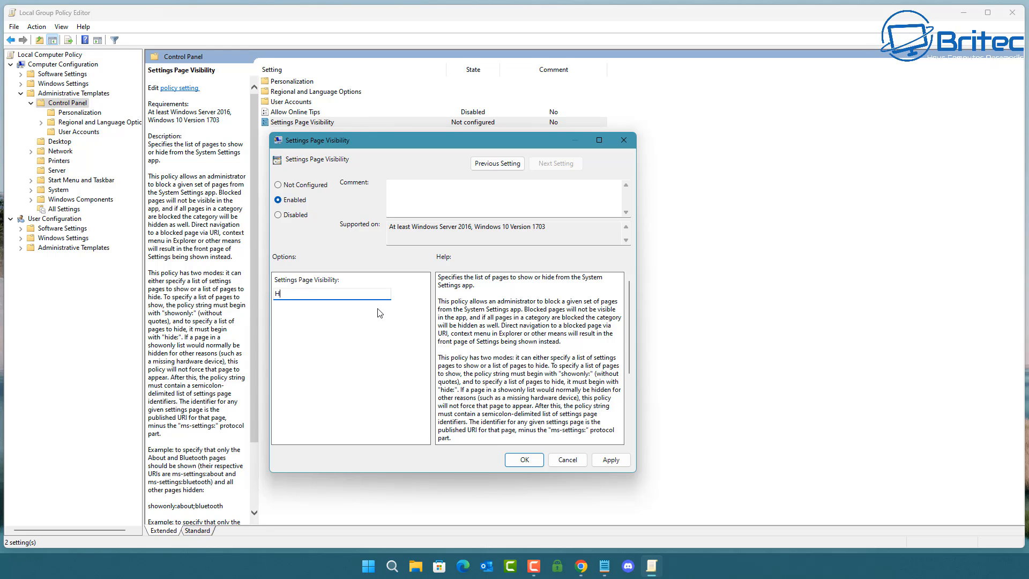
text(ide)
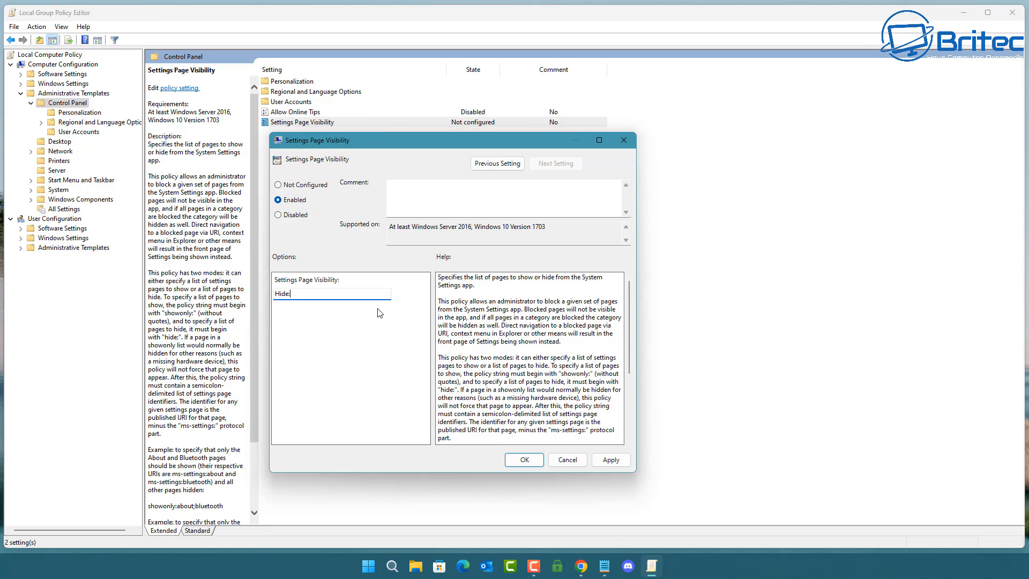
text(:Home)
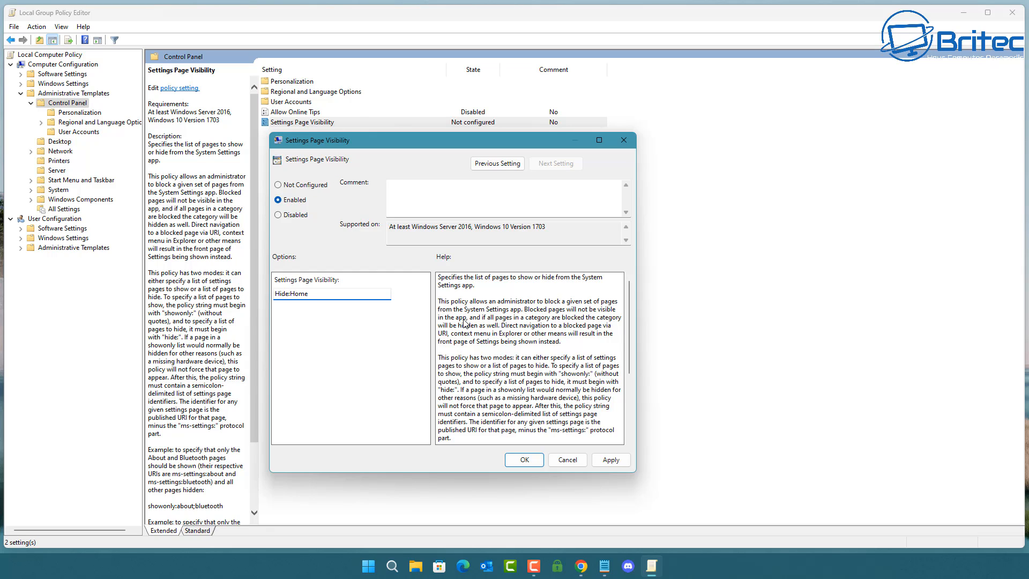
click(524, 459)
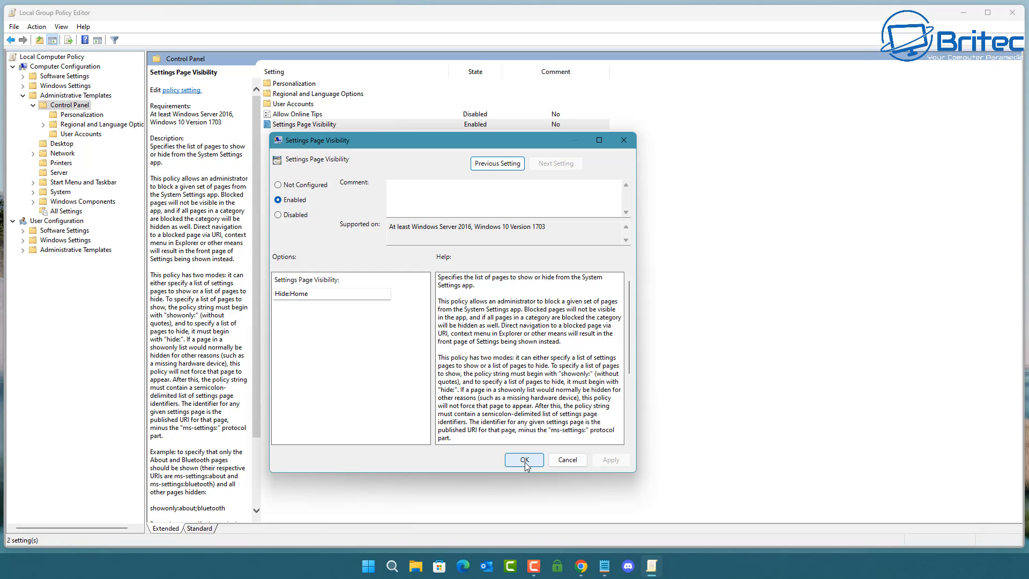
click(524, 460)
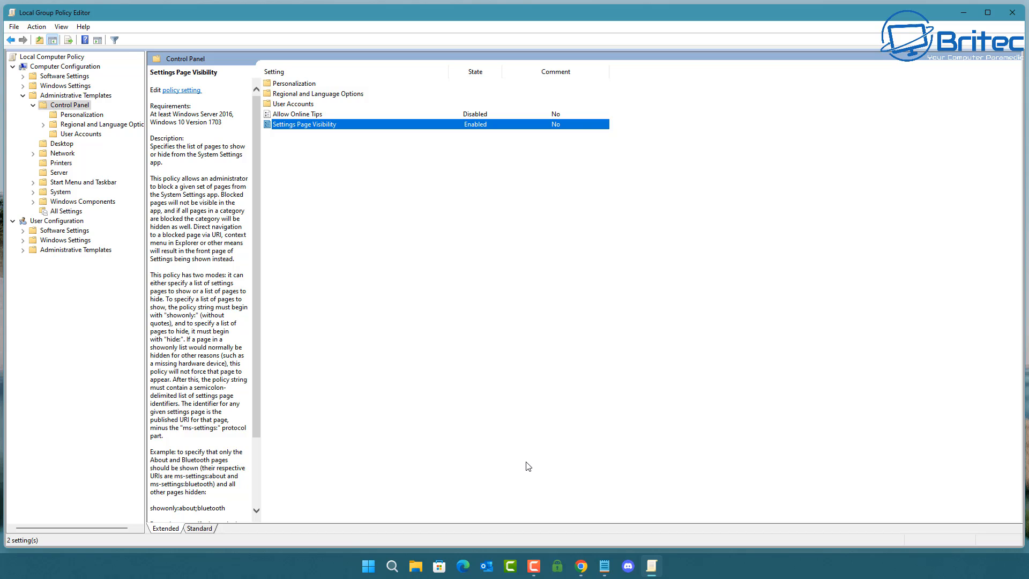
mouse_move(514, 120)
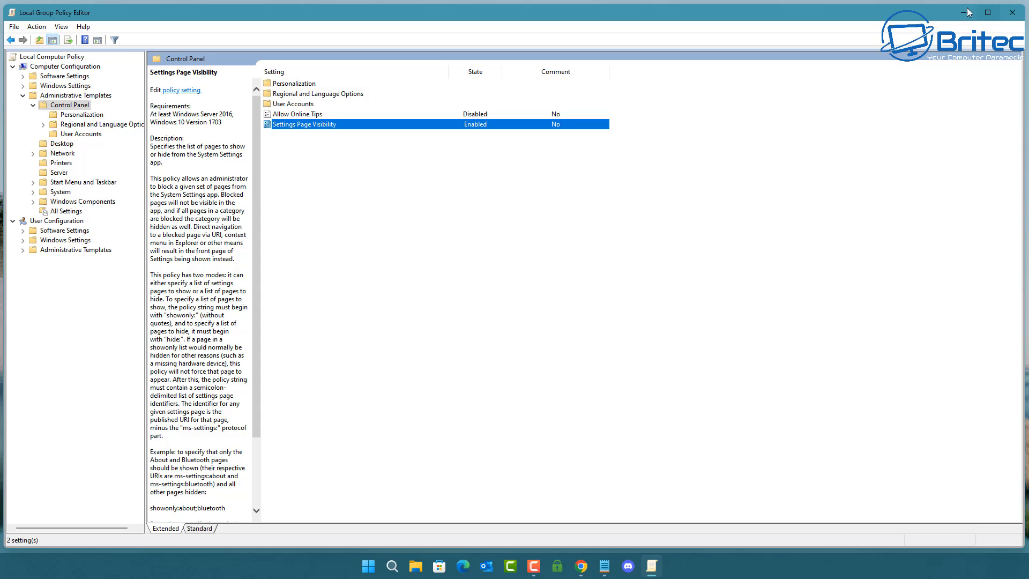
click(1011, 11)
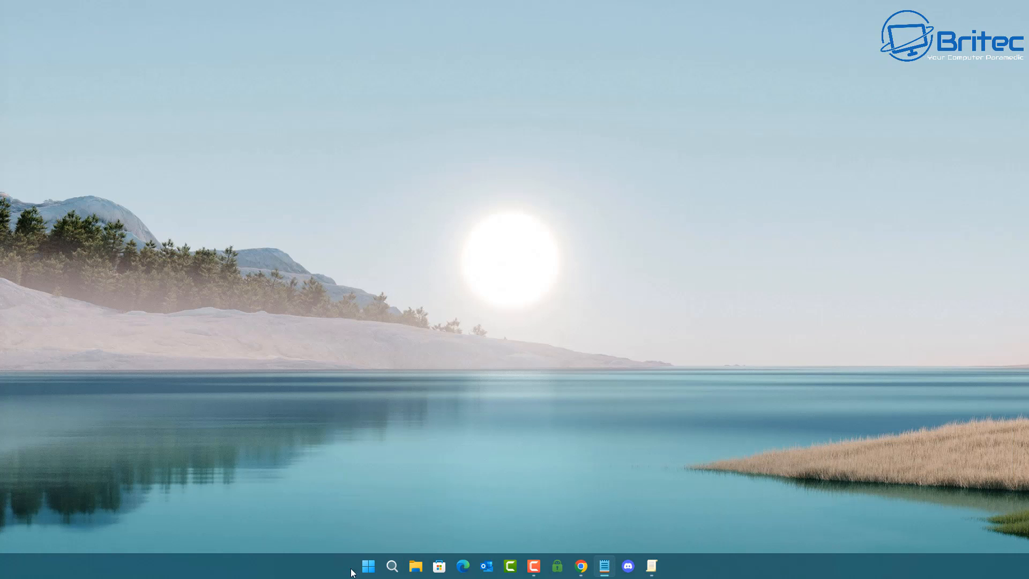
click(368, 566)
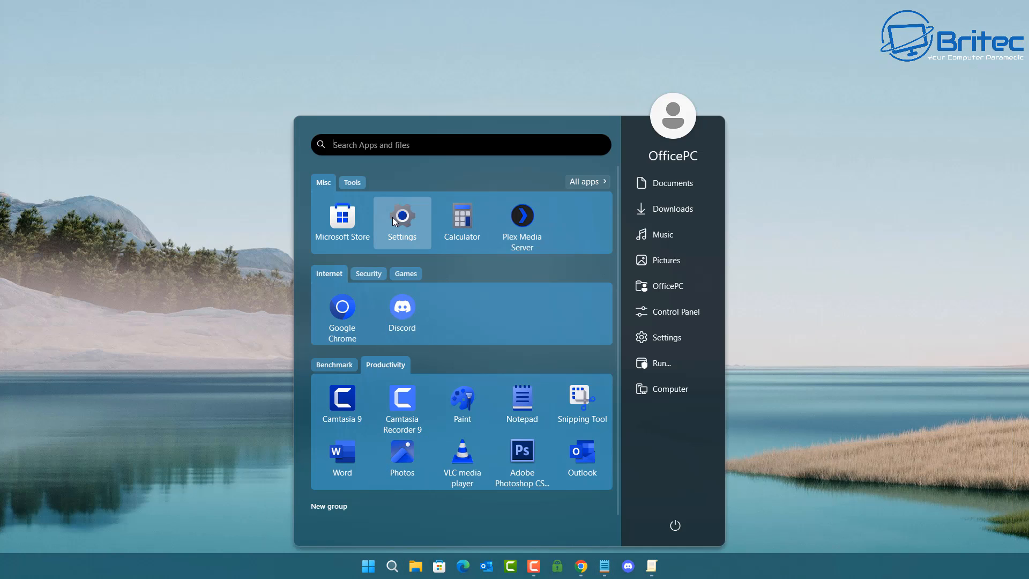
click(402, 216)
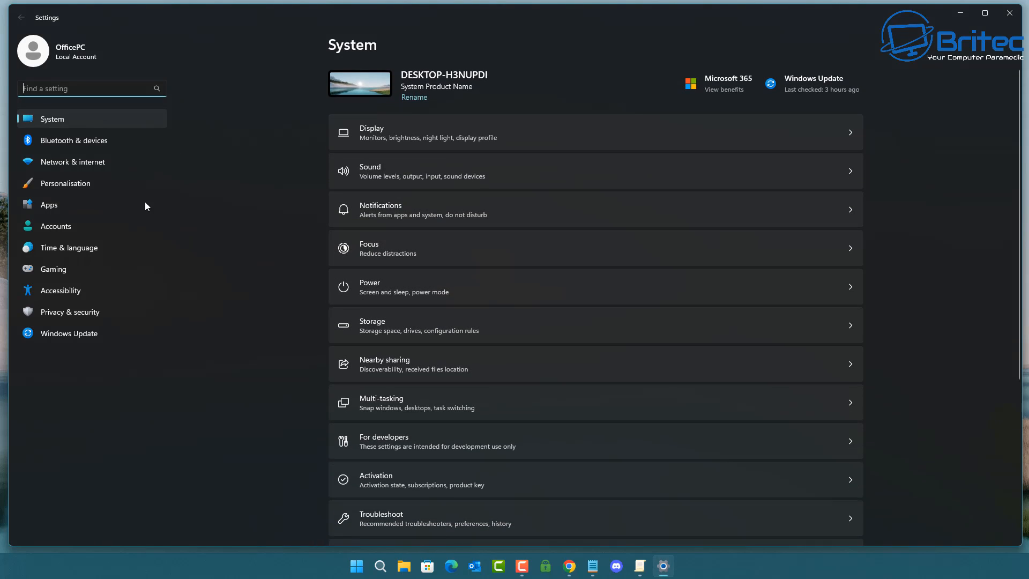
mouse_move(527, 499)
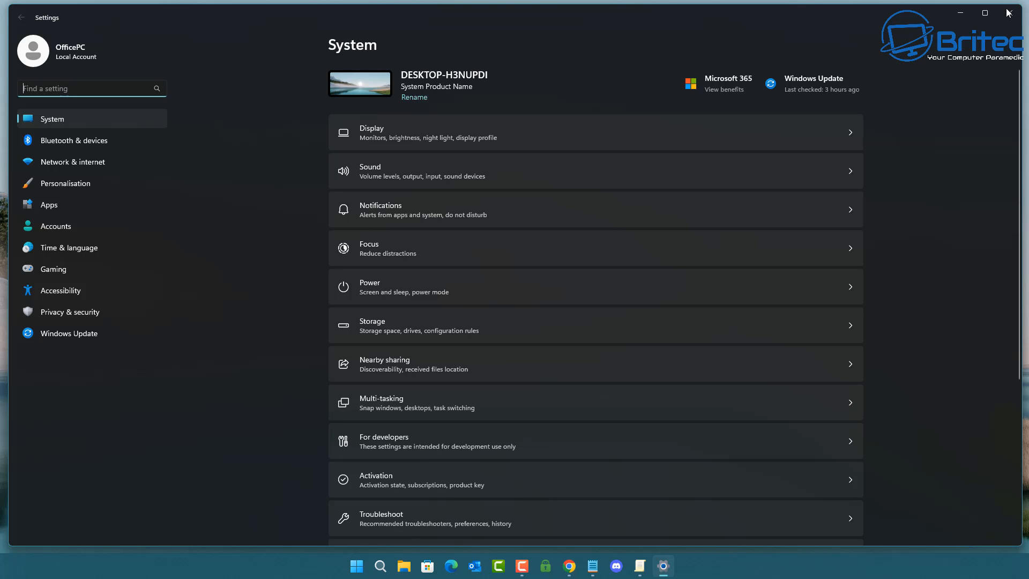
click(1008, 12)
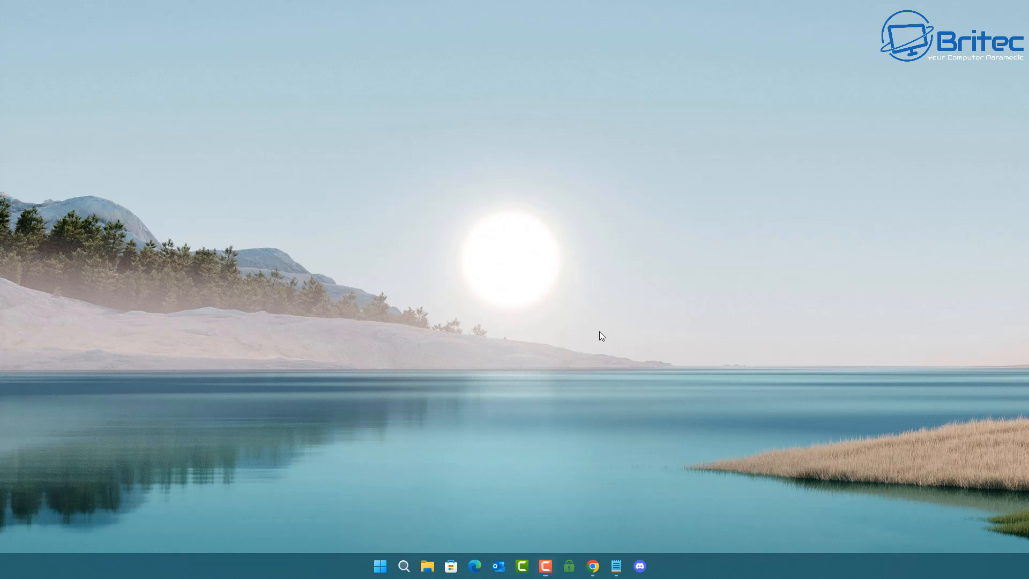
Search for 'regedit' and launch Registry Editor from the results.
click(404, 565)
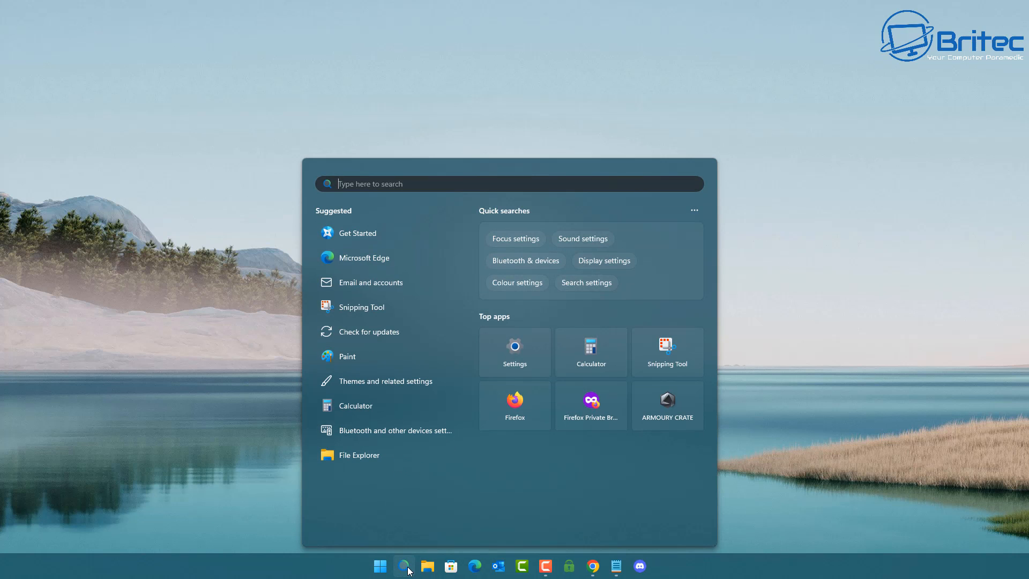
text(regedit)
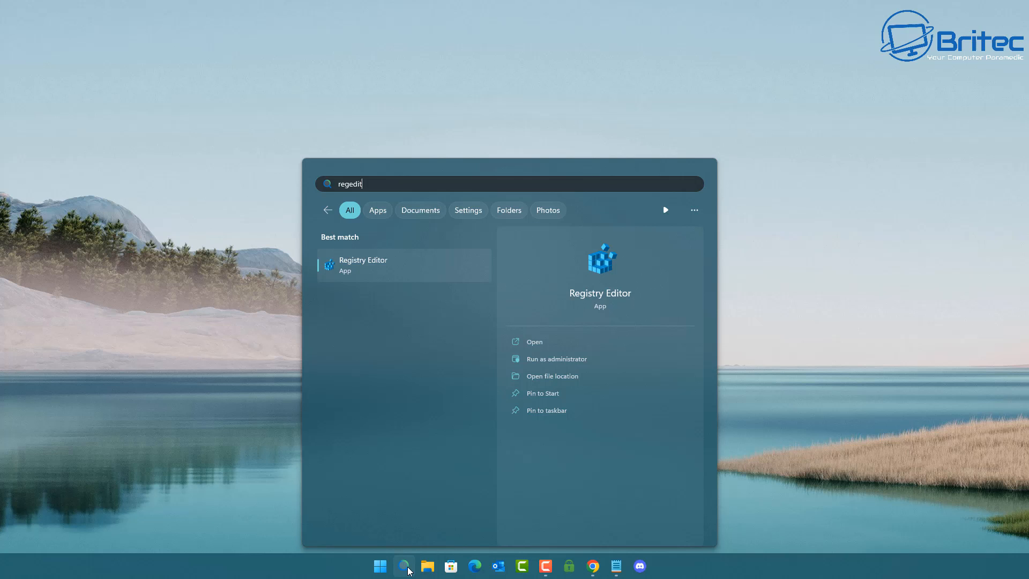
mouse_move(350, 263)
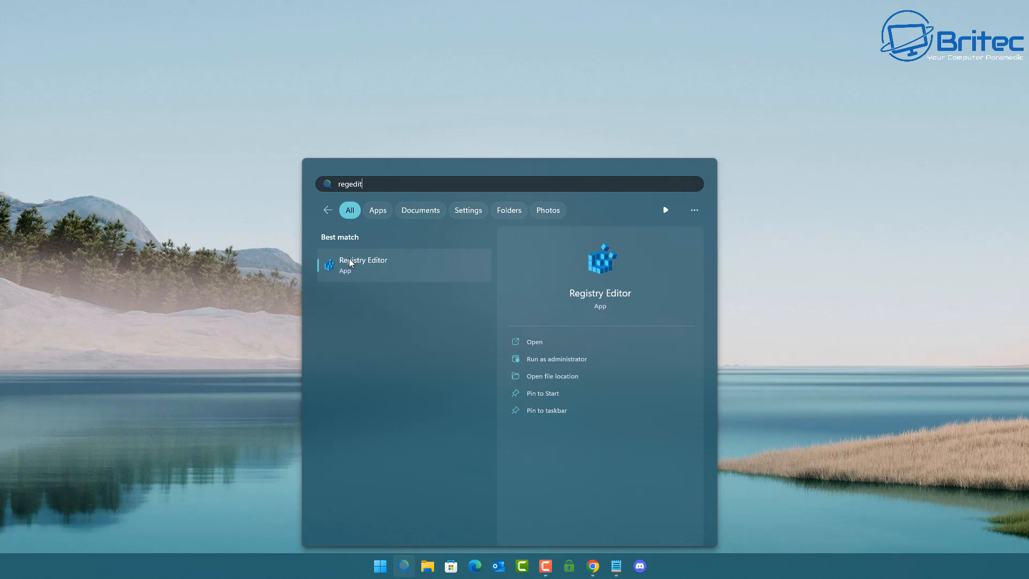
click(364, 265)
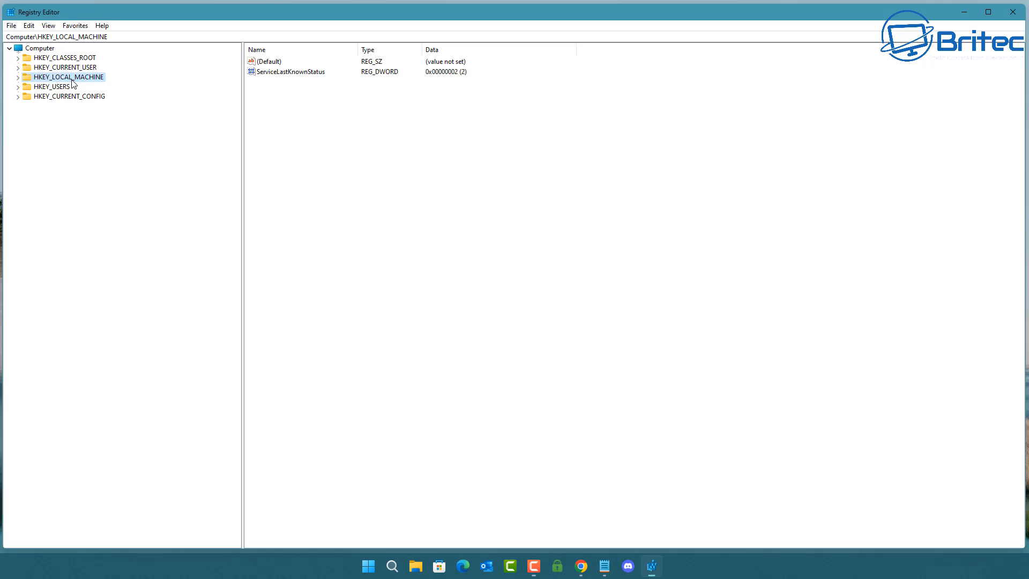
Expand HKEY_LOCAL_MACHINE, SOFTWARE and Microsoft in the registry tree.
click(19, 77)
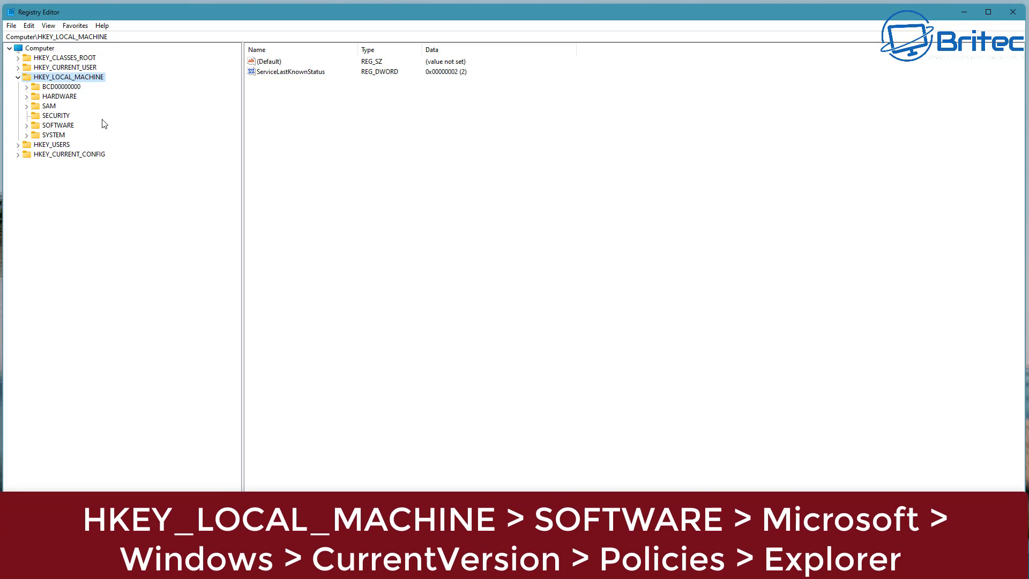
mouse_move(60, 102)
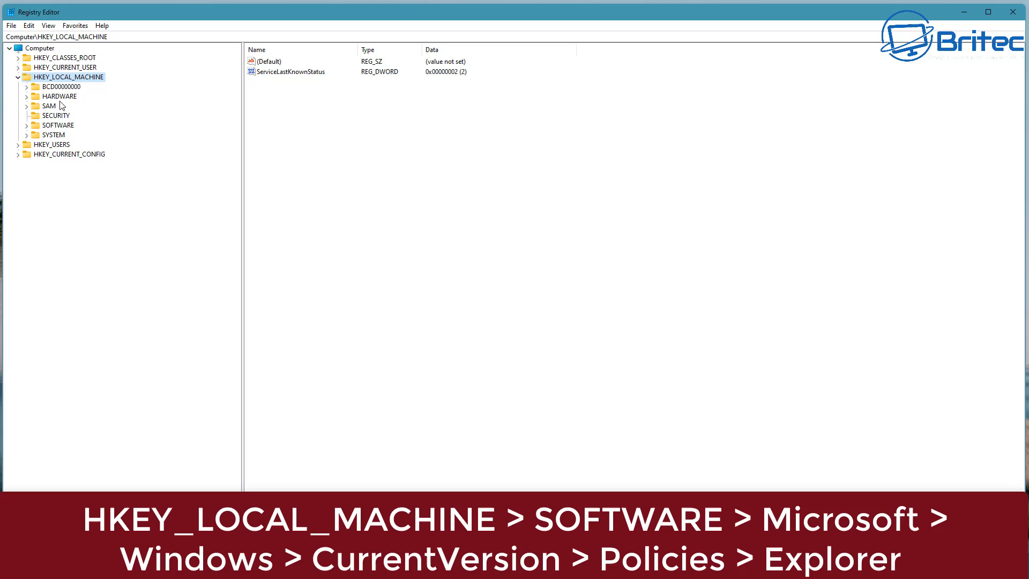
mouse_move(64, 132)
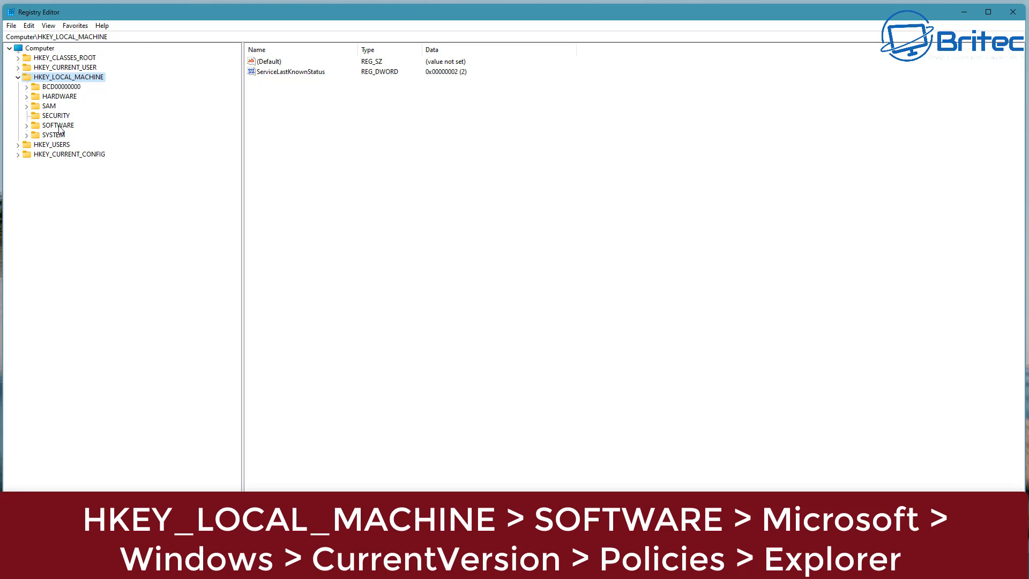
click(49, 125)
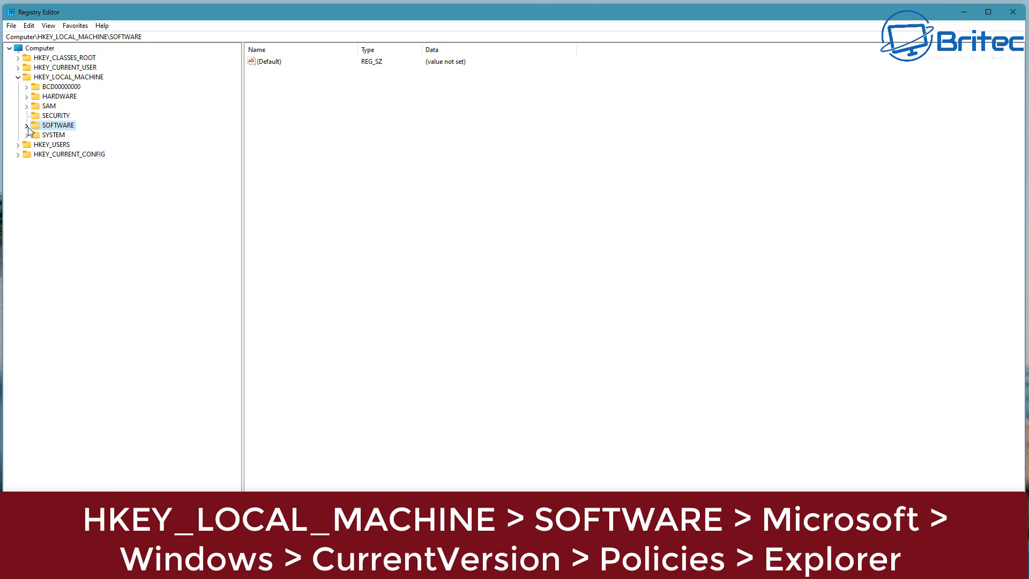
click(28, 133)
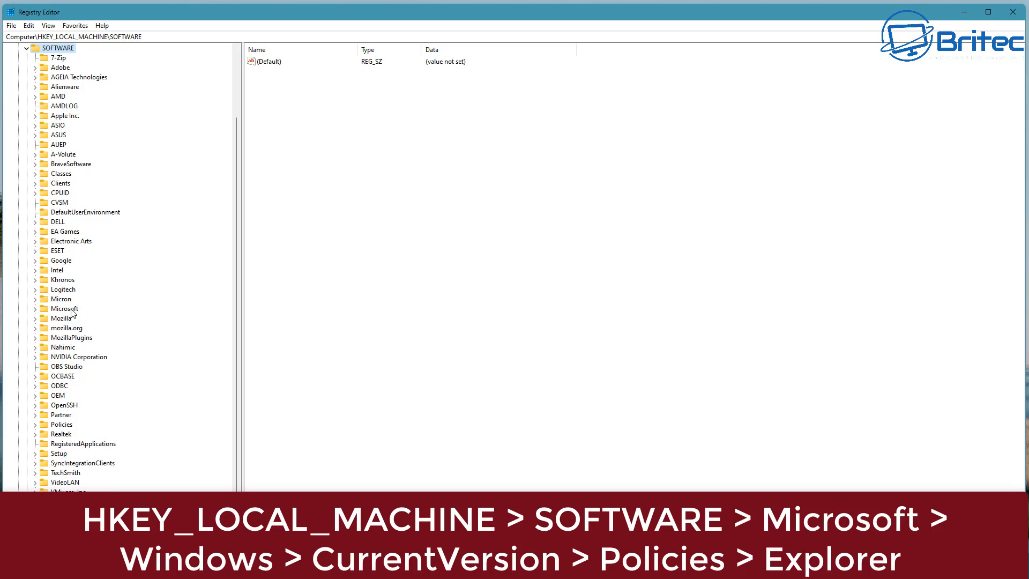
click(64, 308)
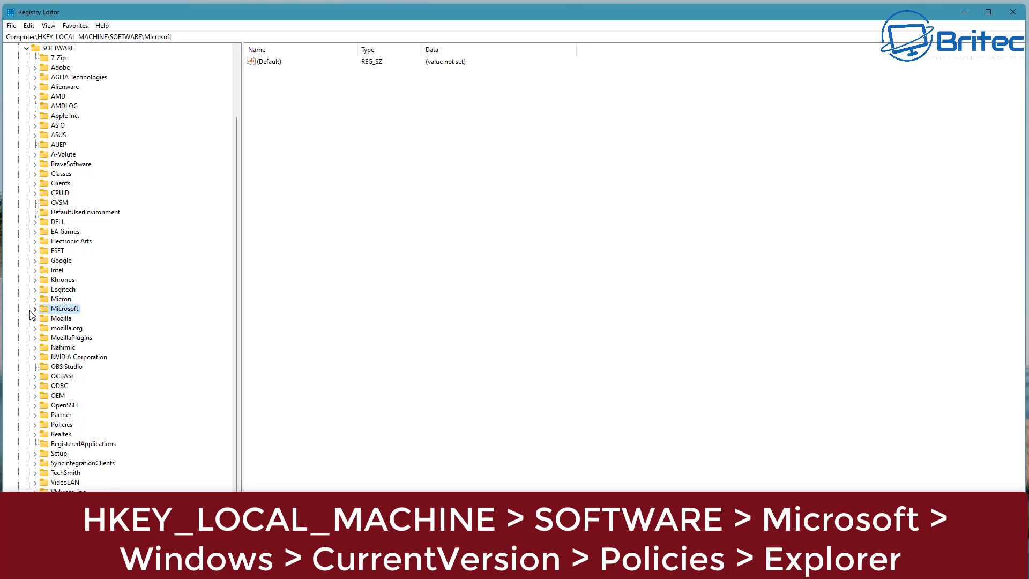
click(35, 308)
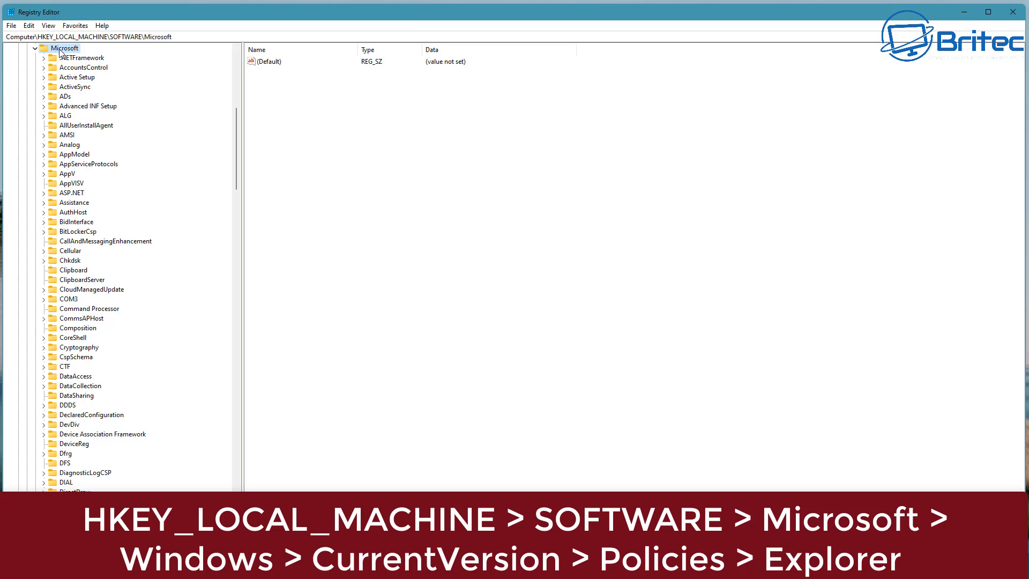
mouse_move(35, 186)
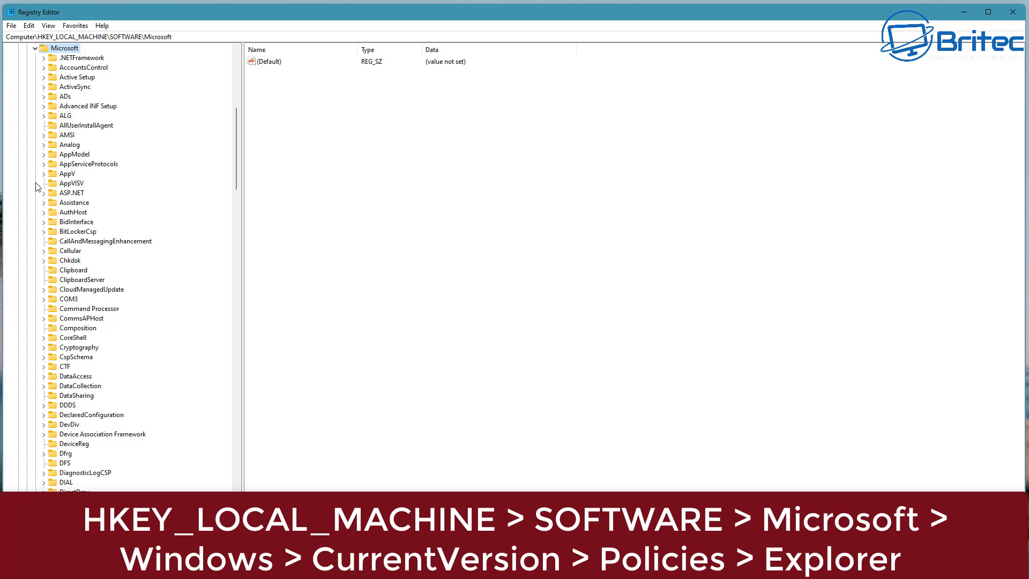
Expand Windows, CurrentVersion and Policies to reach the Explorer key.
scroll(down, 3)
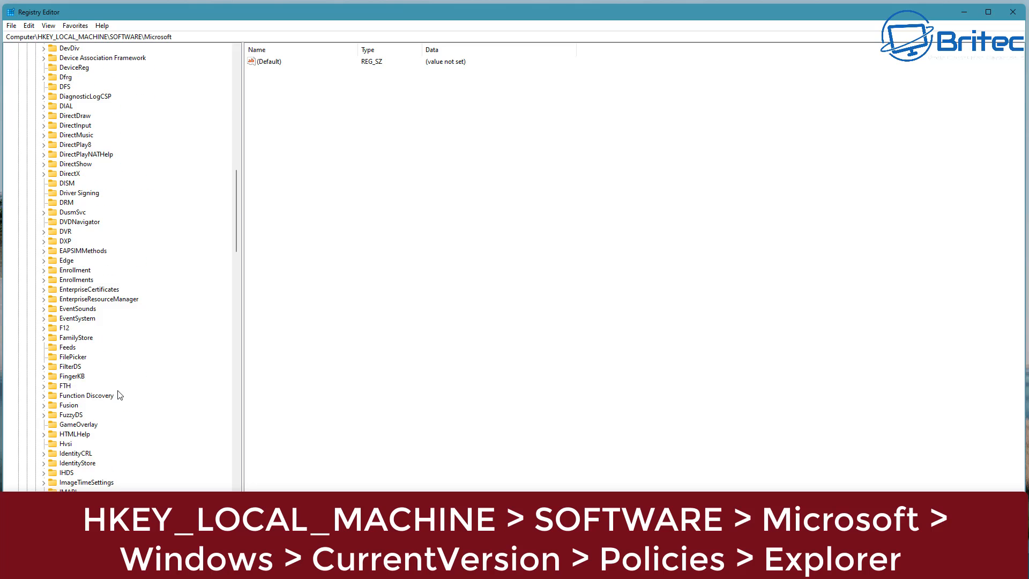
scroll(down, 3)
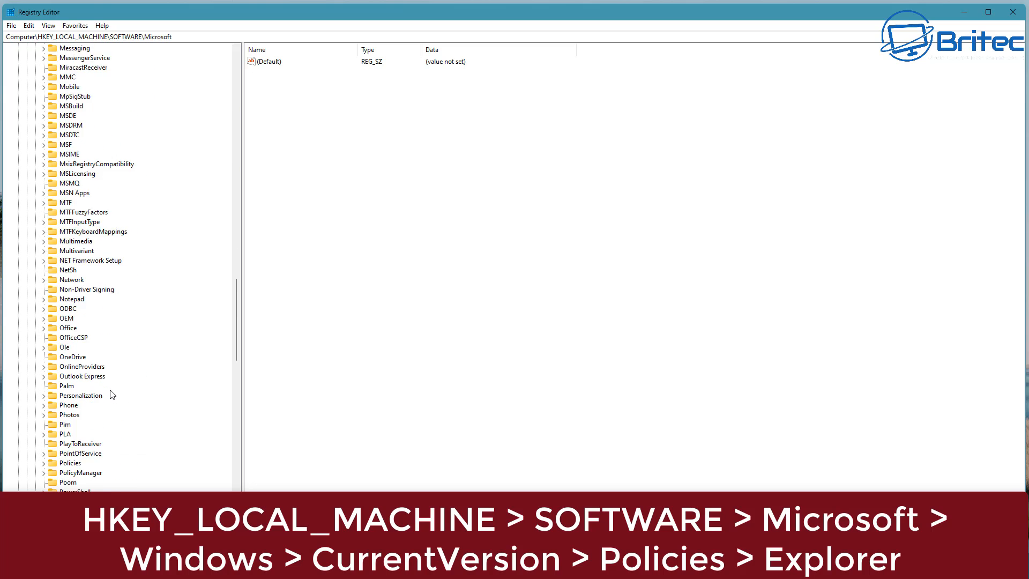
scroll(down, 3)
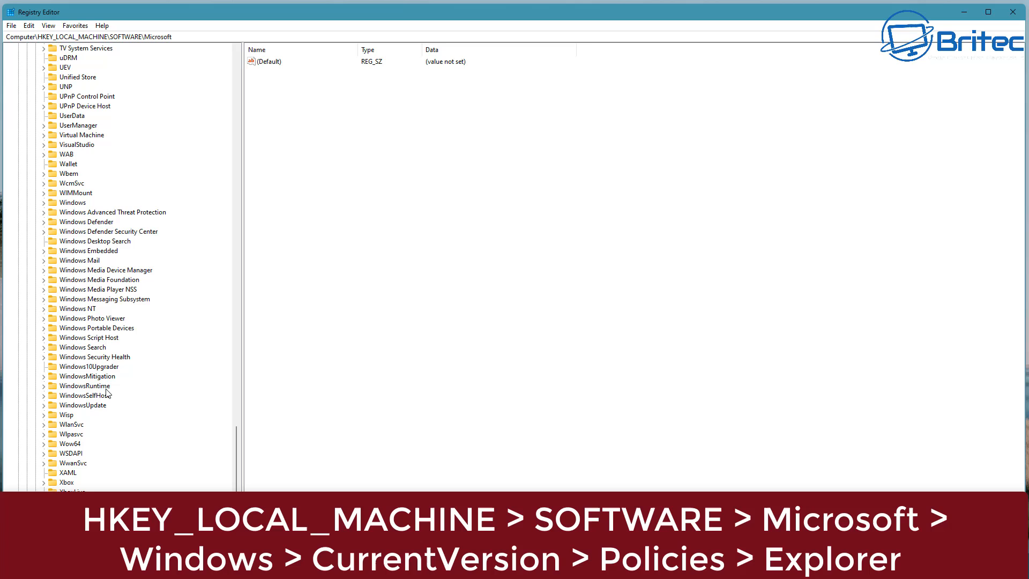
click(71, 202)
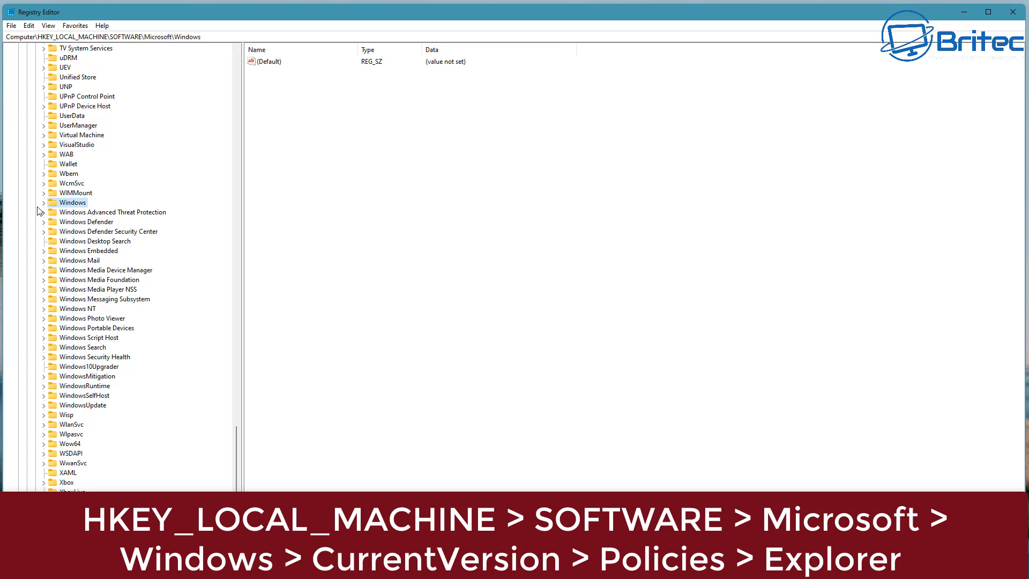
click(44, 203)
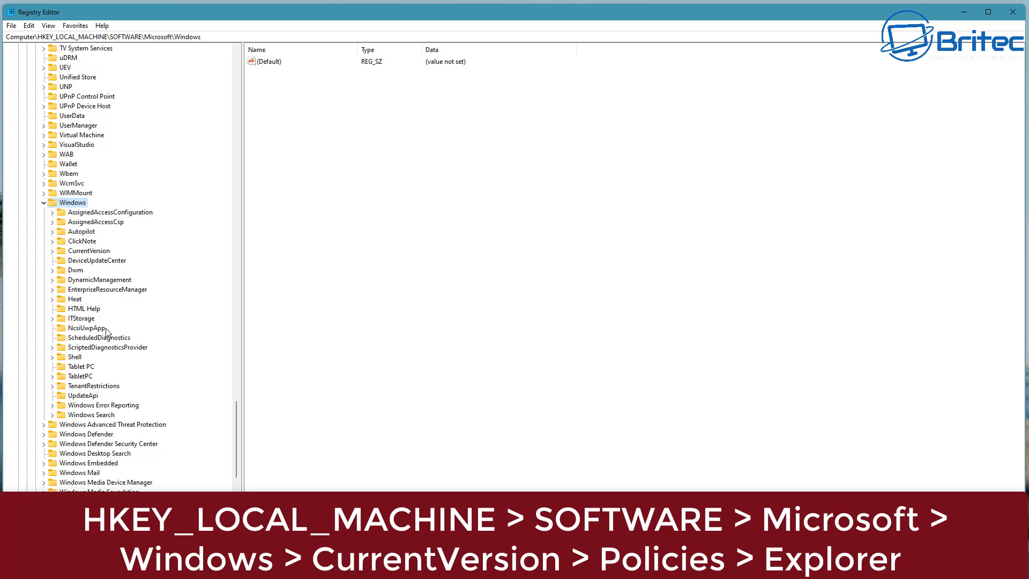
click(85, 250)
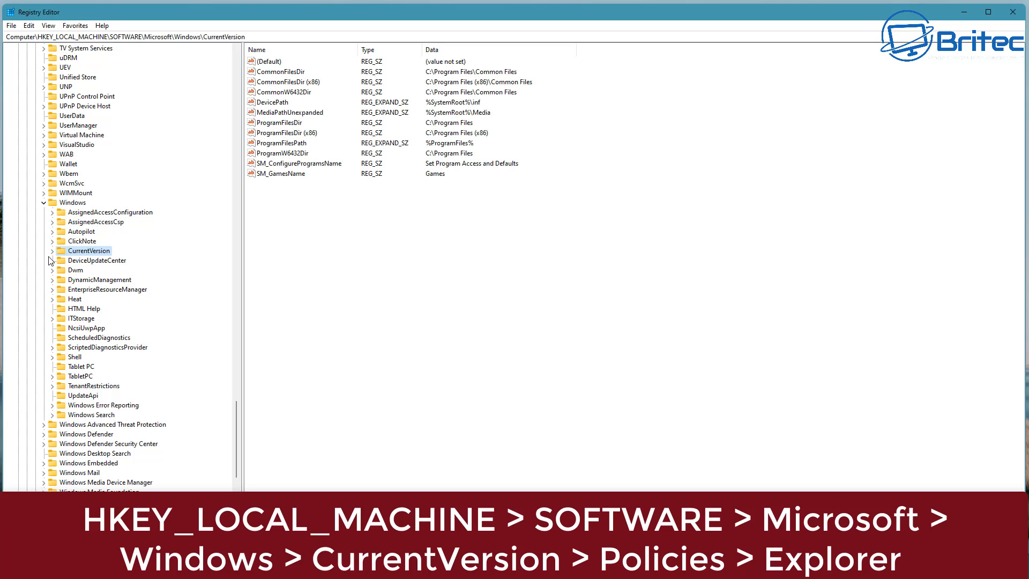
click(42, 250)
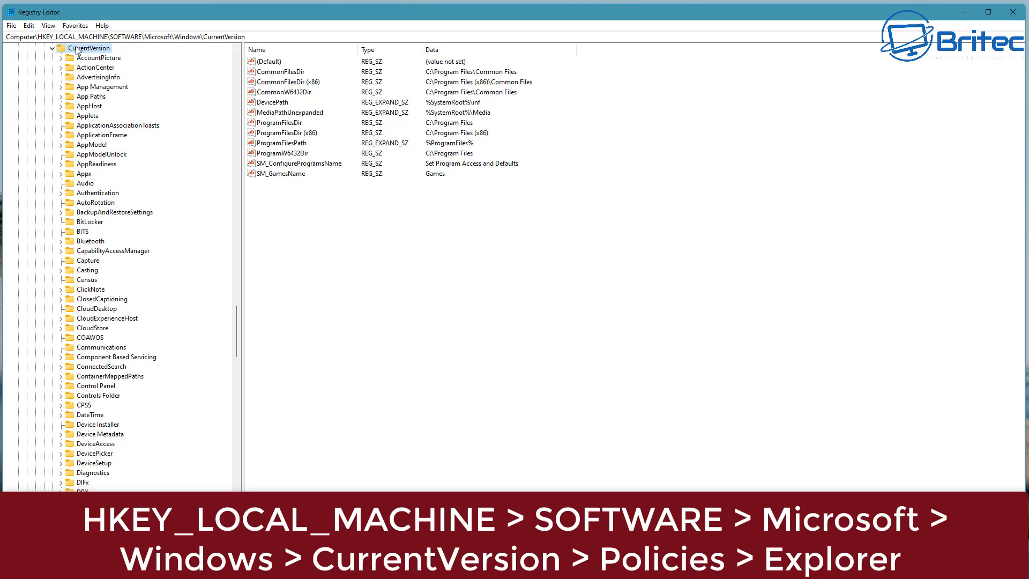
mouse_move(113, 168)
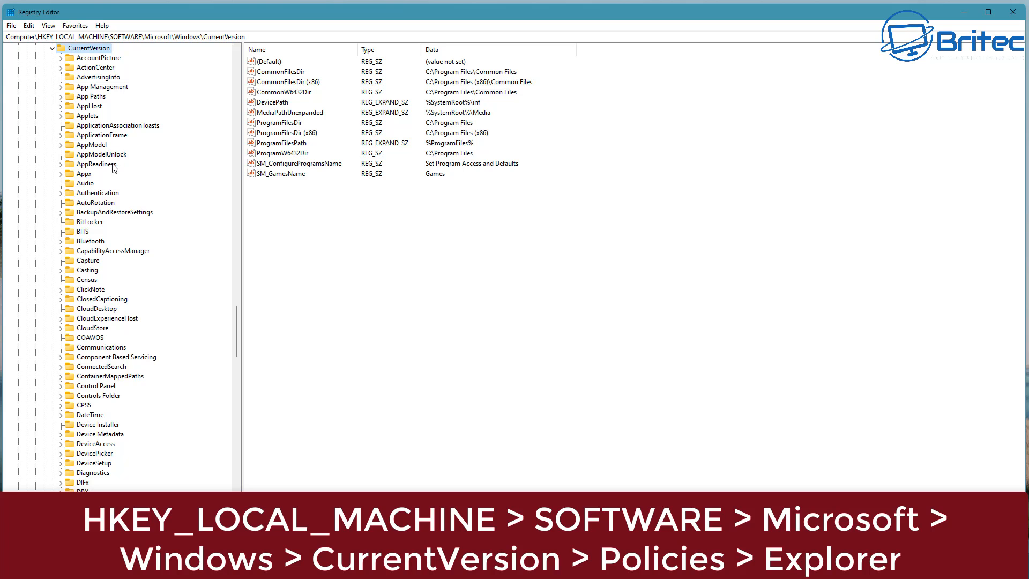
mouse_move(87, 399)
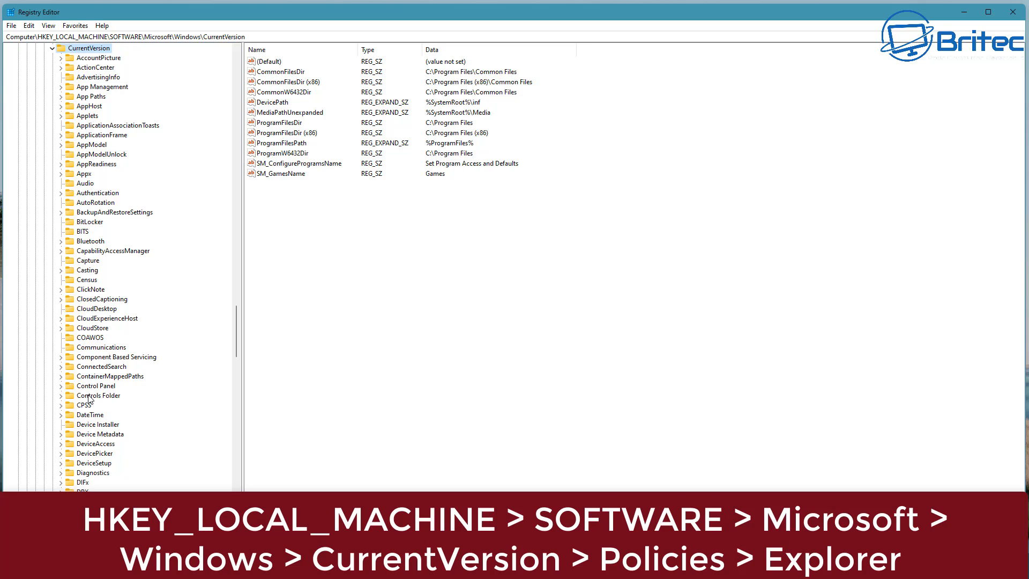
scroll(down, 3)
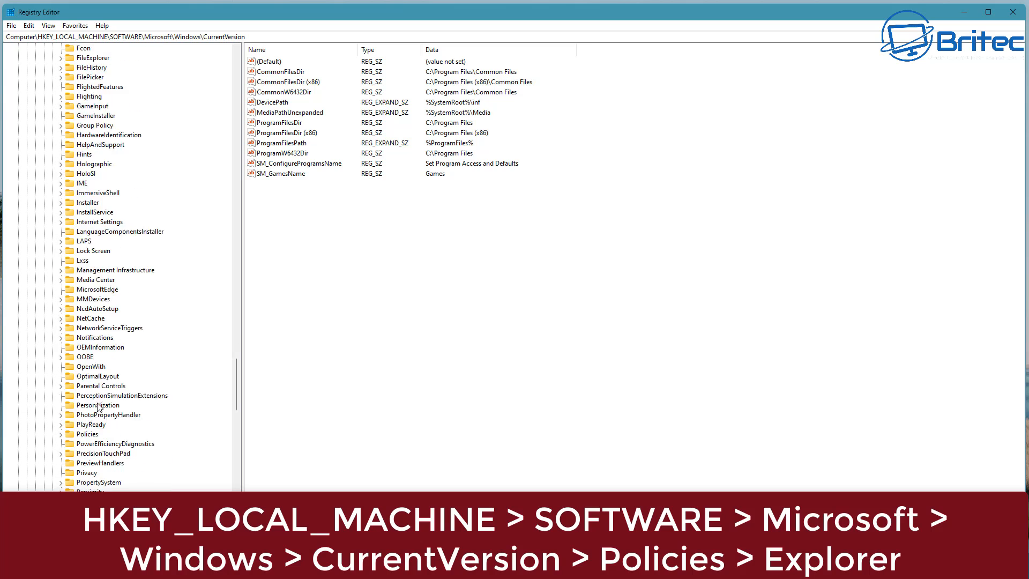
scroll(down, 3)
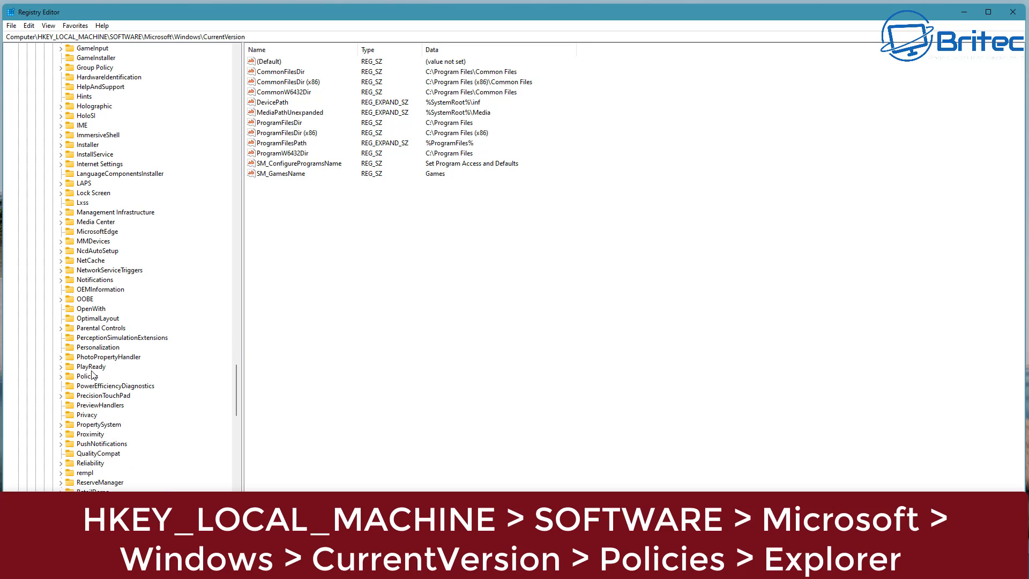
click(87, 376)
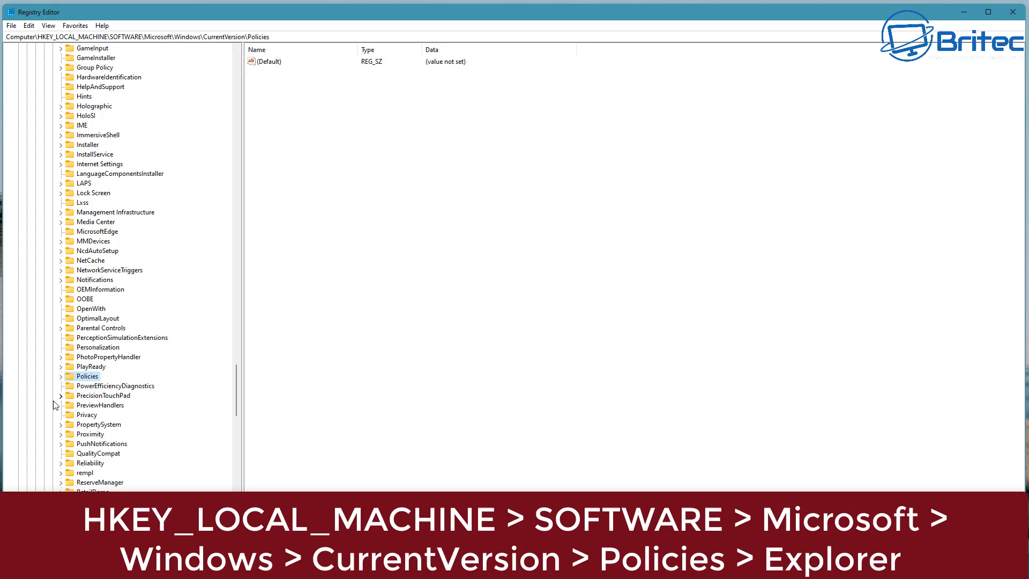
click(61, 376)
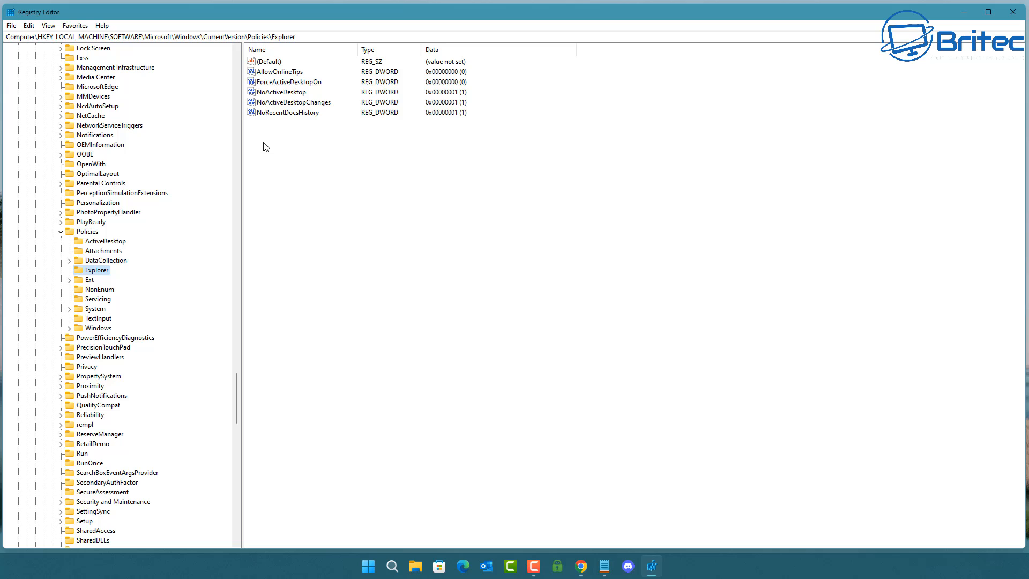
Create a new string value named 'SettingsPageVisibility' in the Explorer key.
right_click(266, 146)
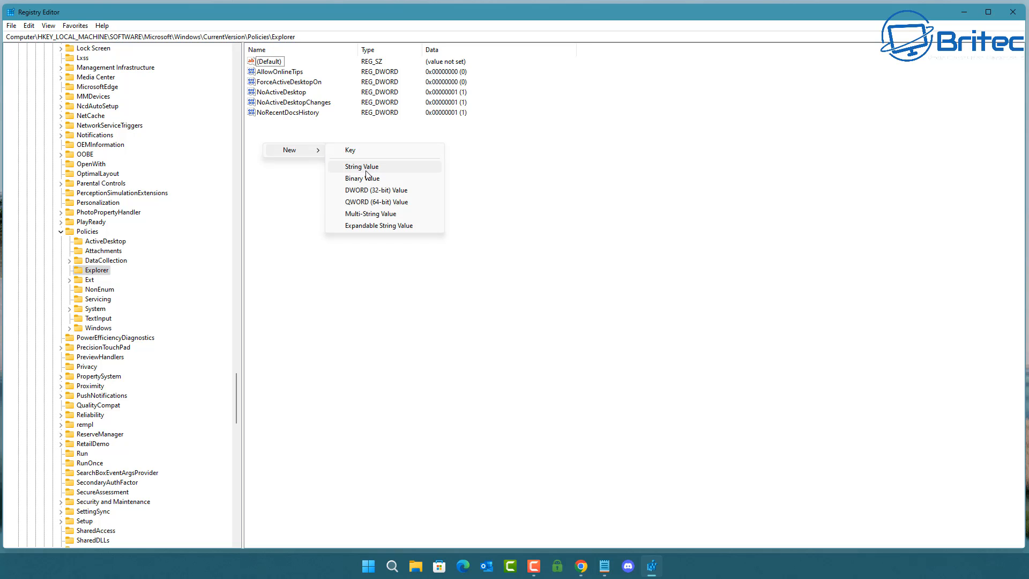
click(361, 167)
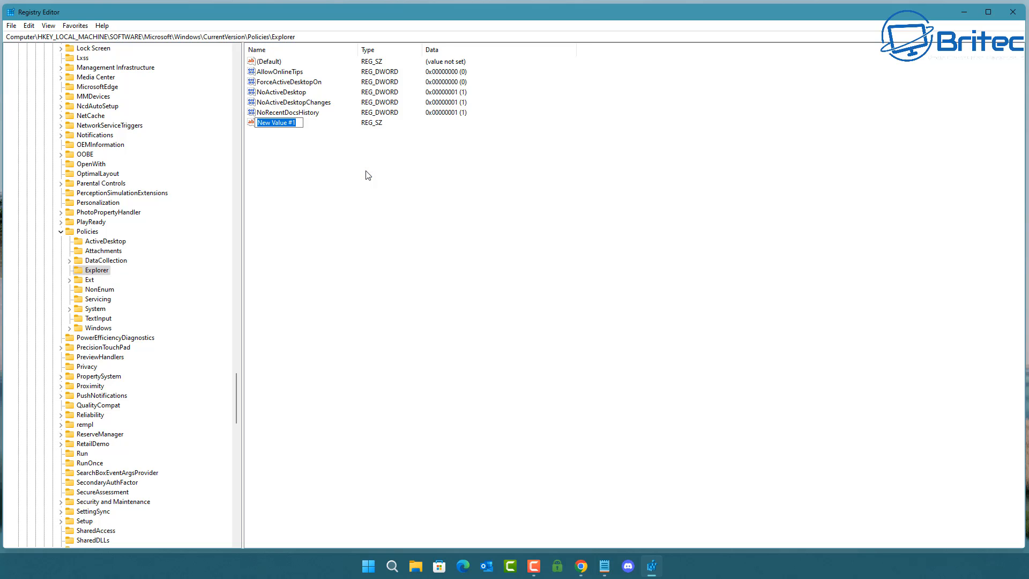
mouse_move(356, 269)
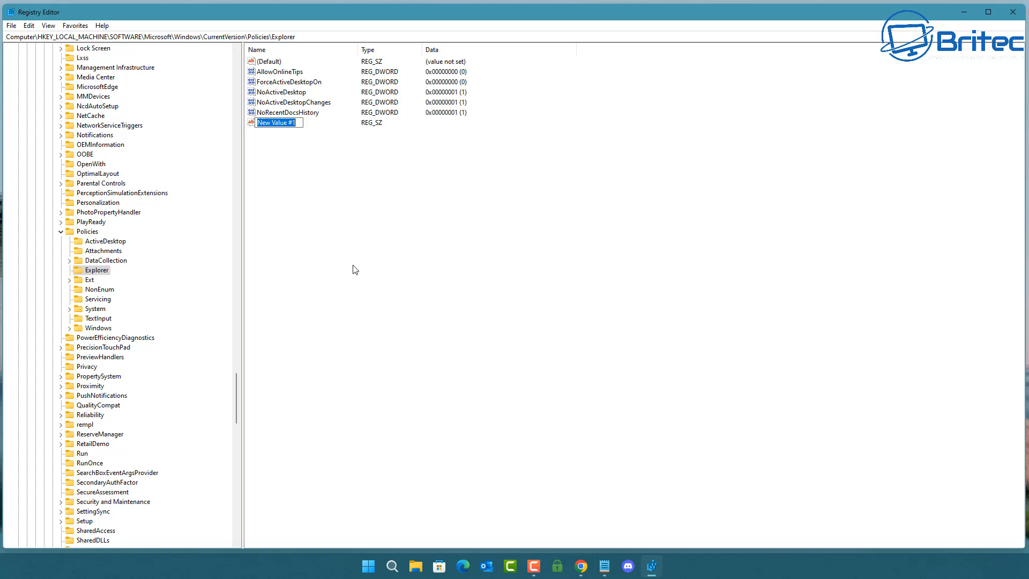
text(S)
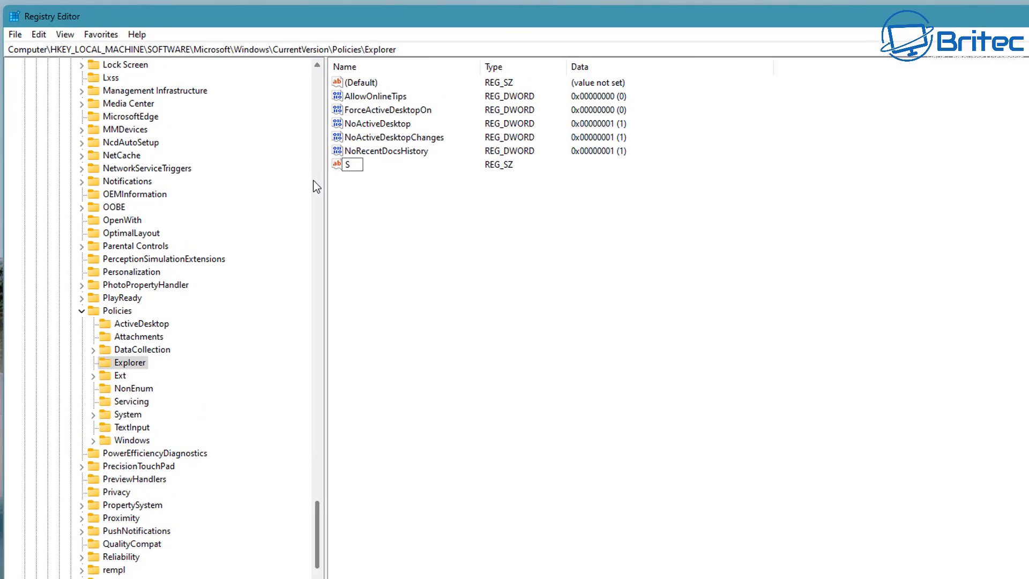
text(ettings)
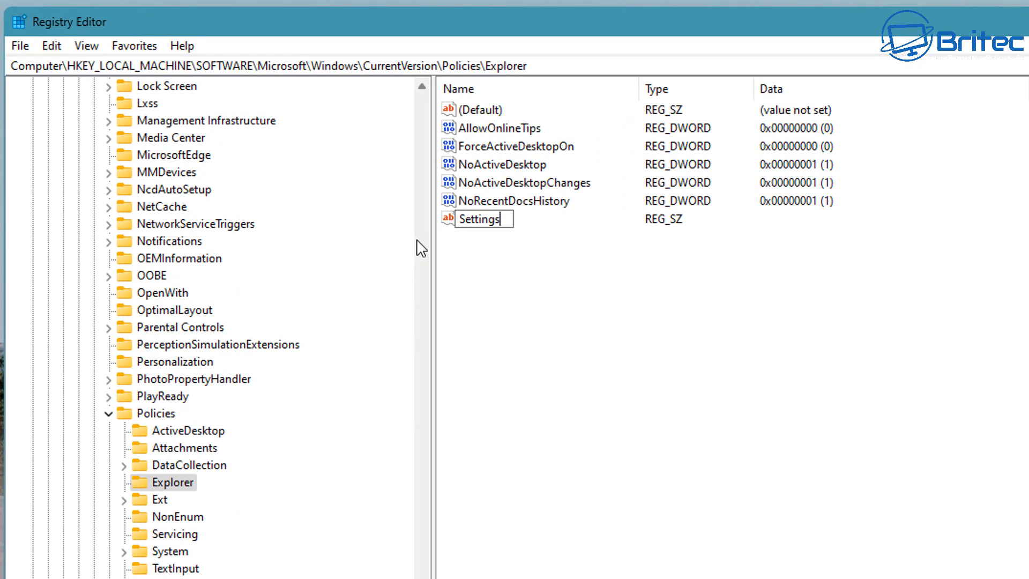
text(P)
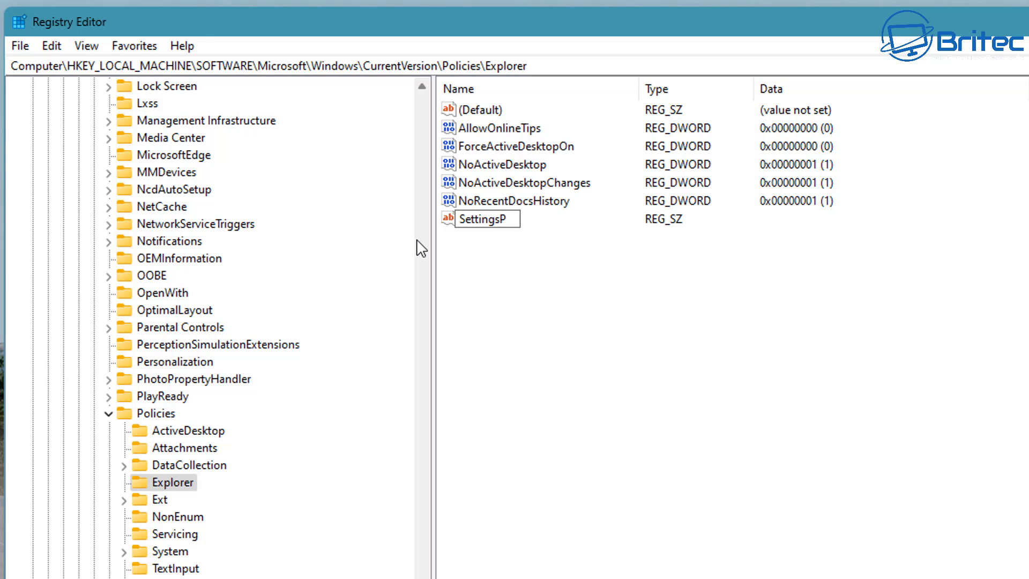
text(ageVi)
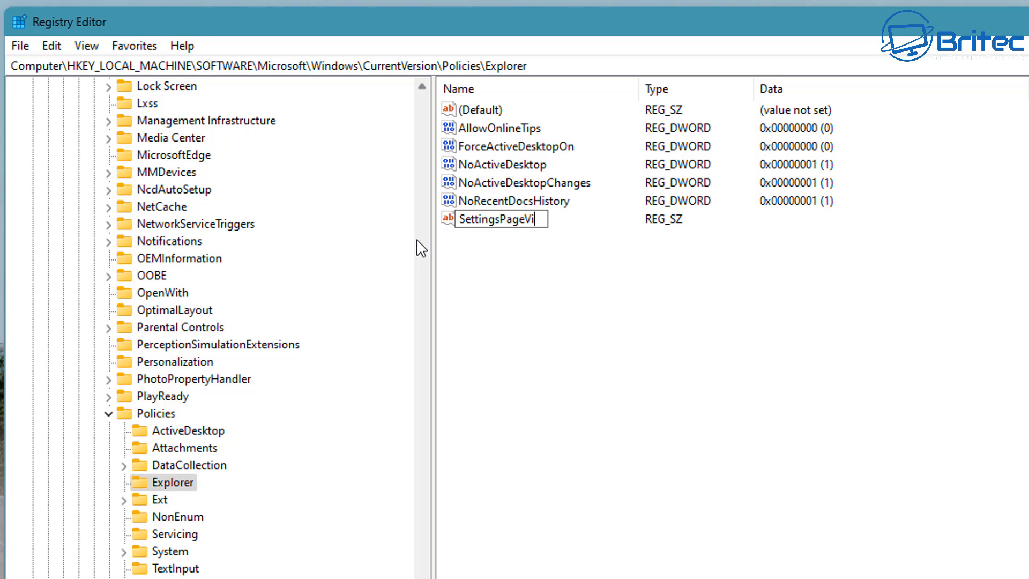
text(sibil)
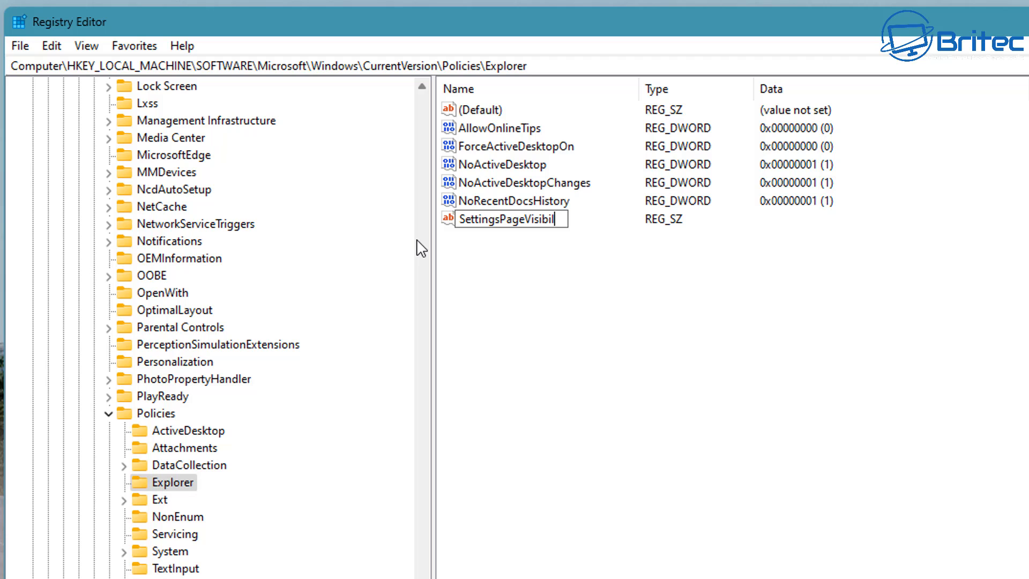
text(ity)
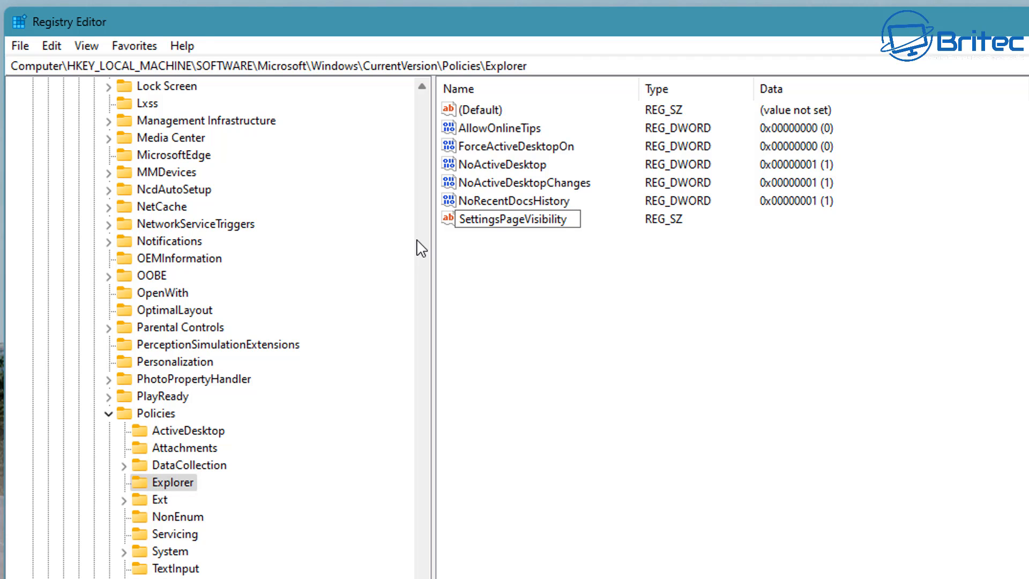
mouse_move(771, 305)
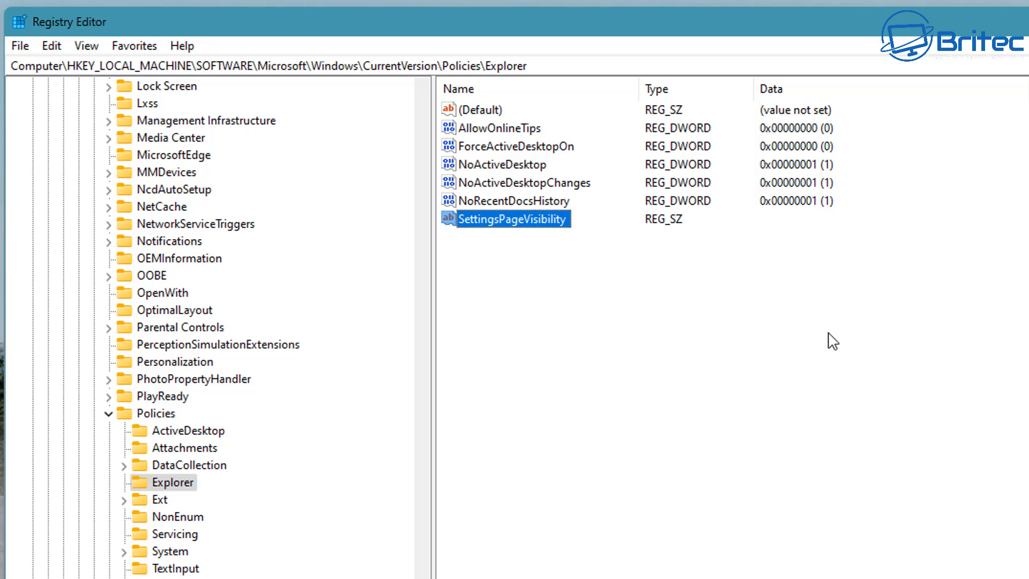
mouse_move(775, 308)
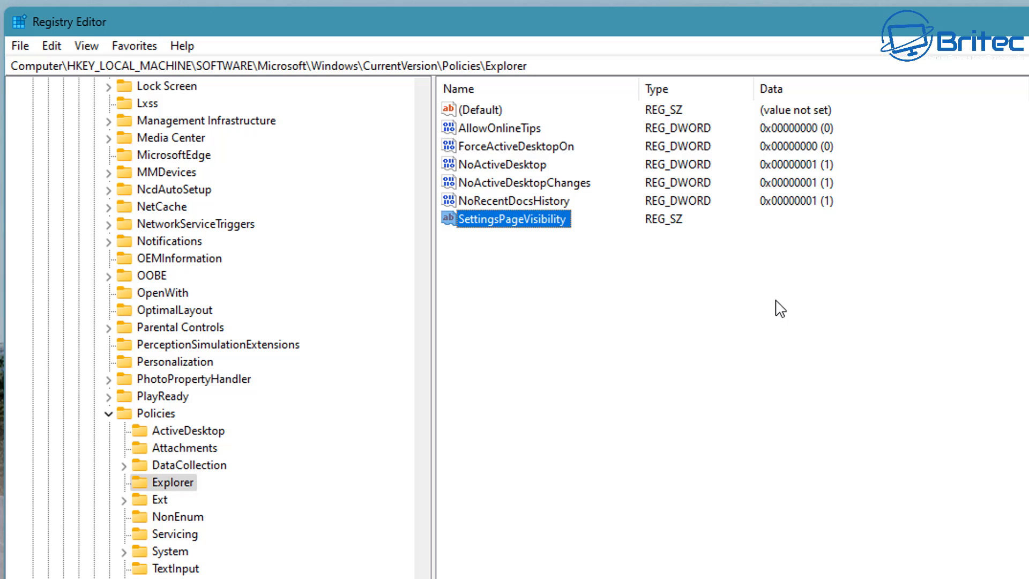
mouse_move(509, 226)
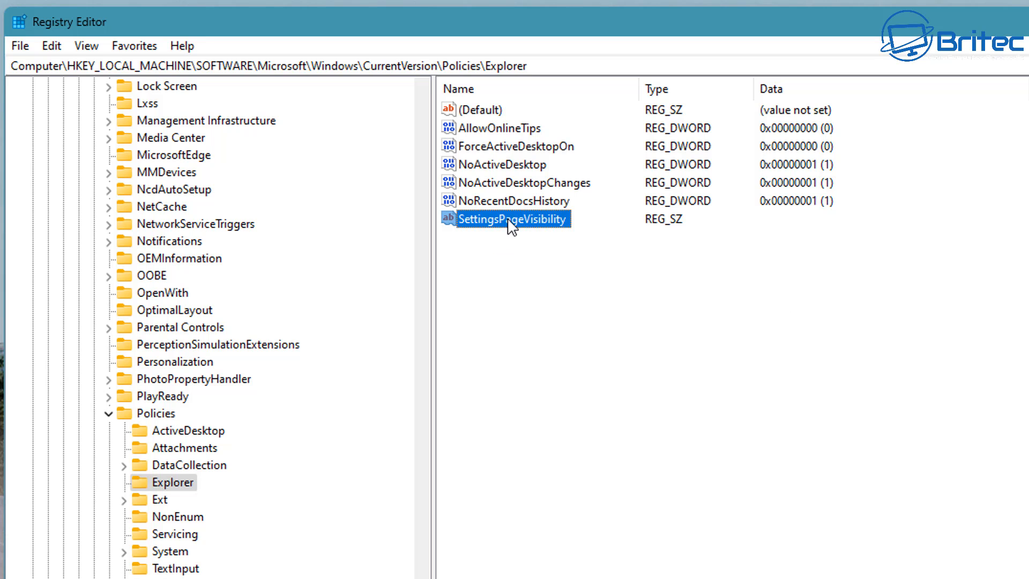
Set the SettingsPageVisibility value data to 'hide:home' and save it.
double_click(513, 219)
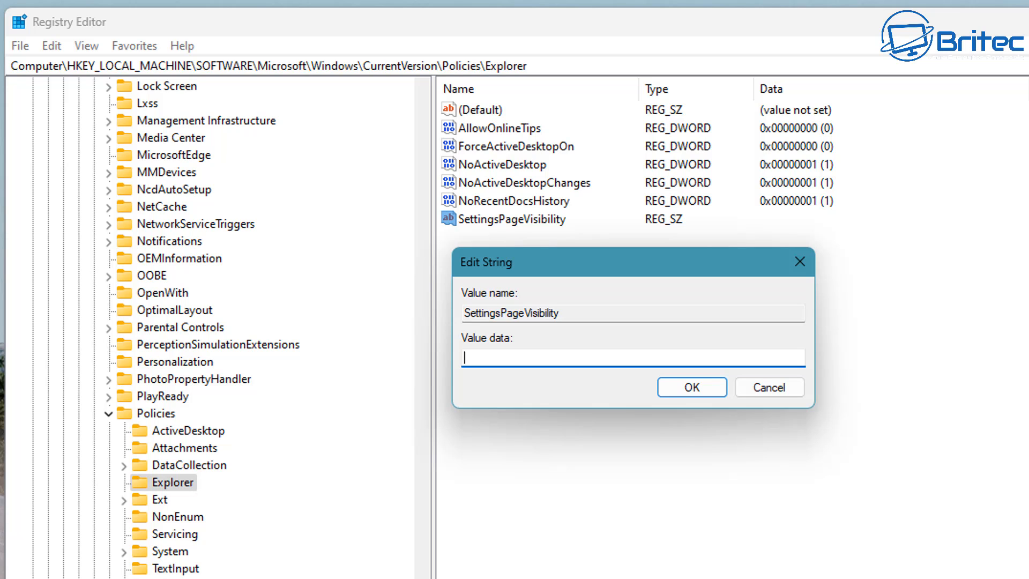
text(hide:)
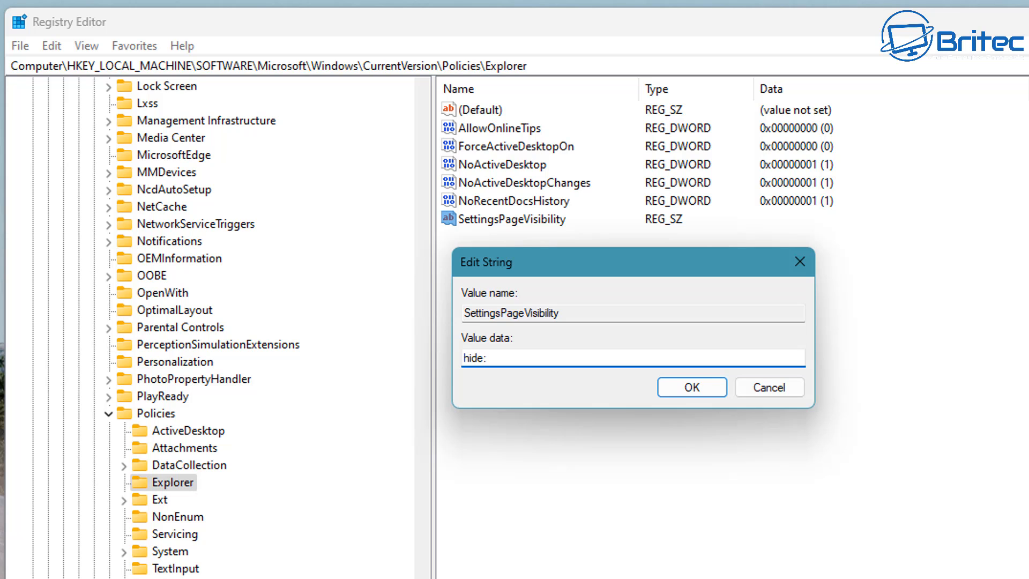
text(home)
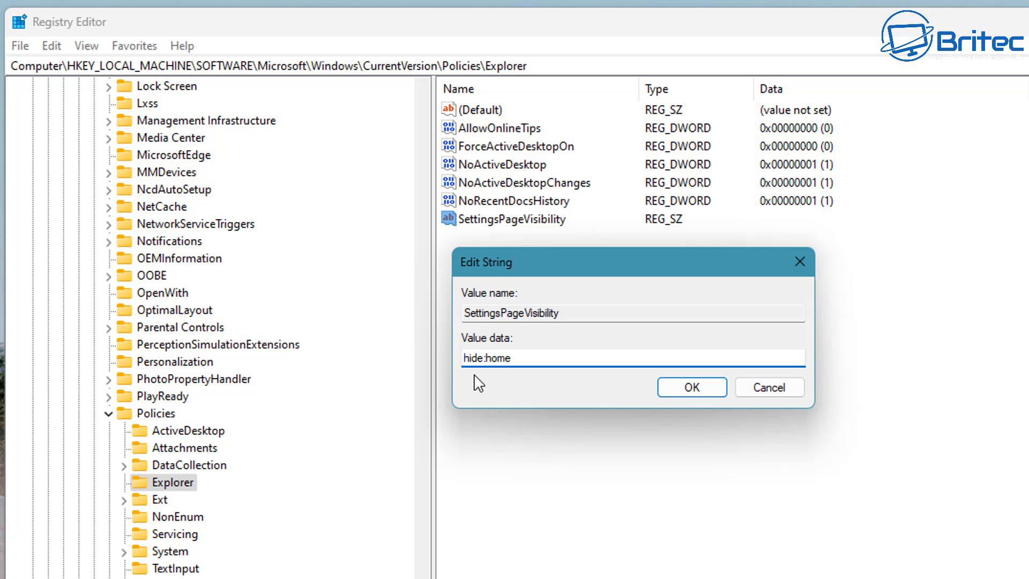
click(693, 387)
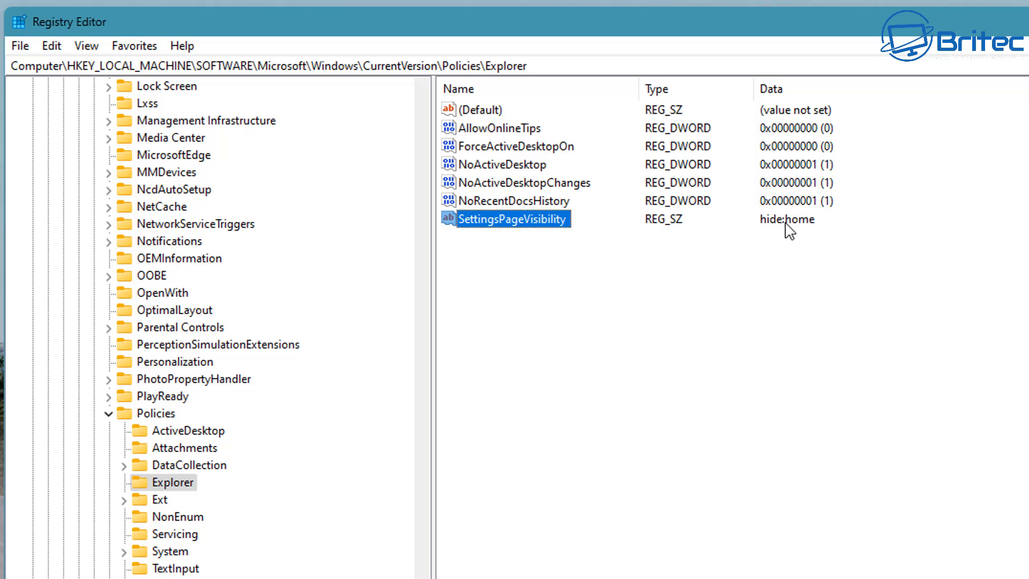
mouse_move(797, 233)
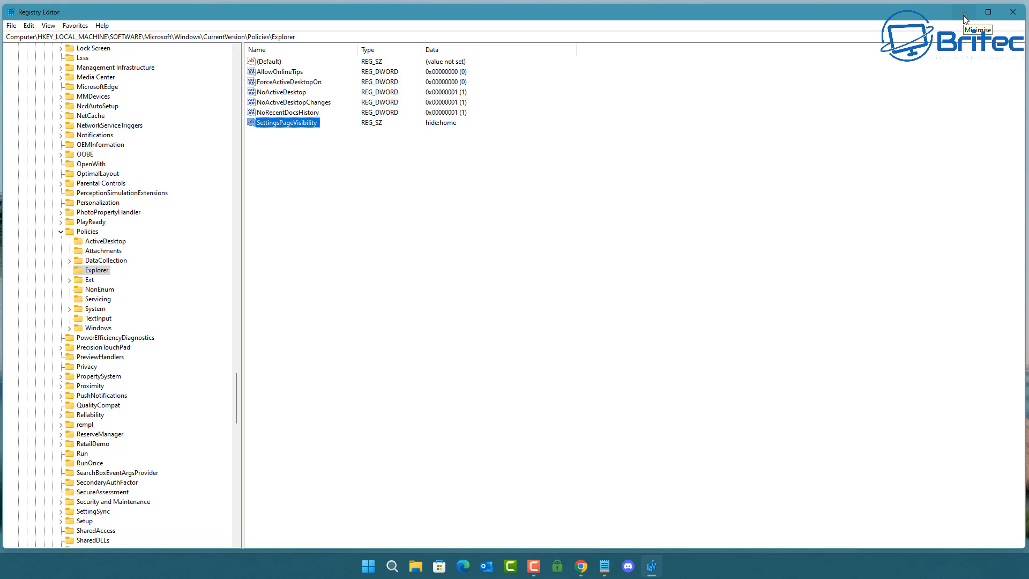
Minimize Registry Editor, reopen Settings to confirm Home is gone, then close it.
click(962, 12)
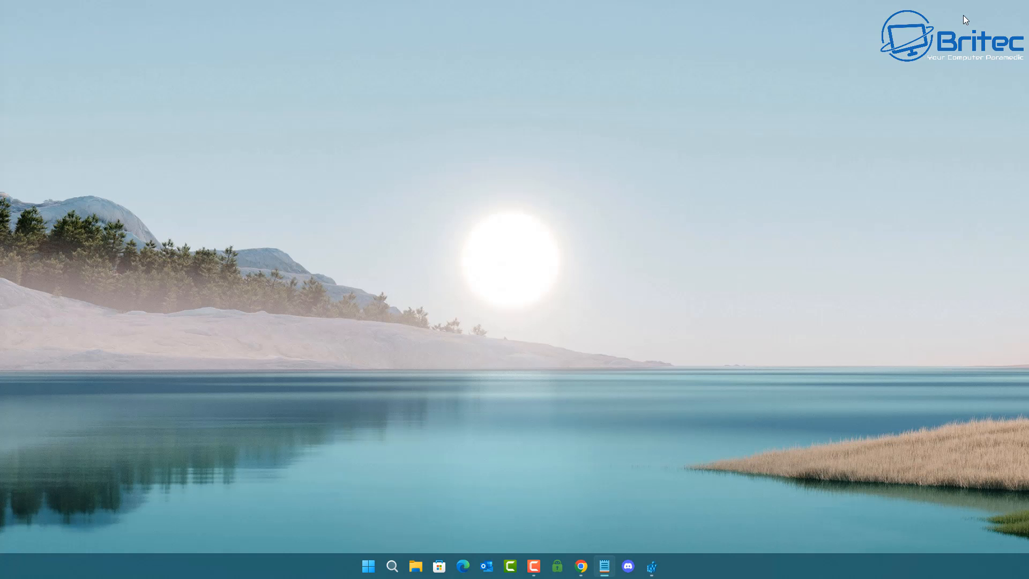
click(368, 566)
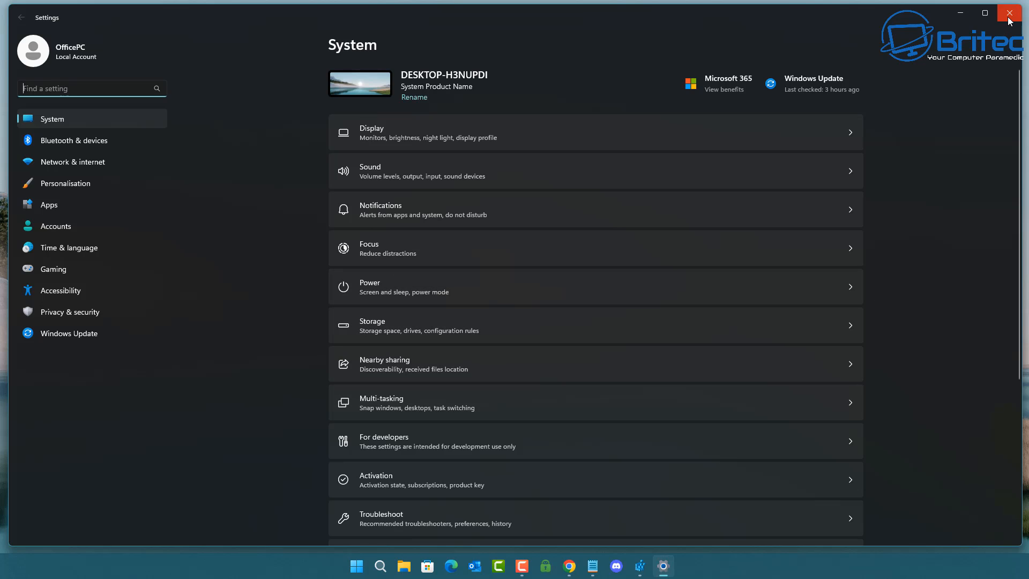
mouse_move(1013, 15)
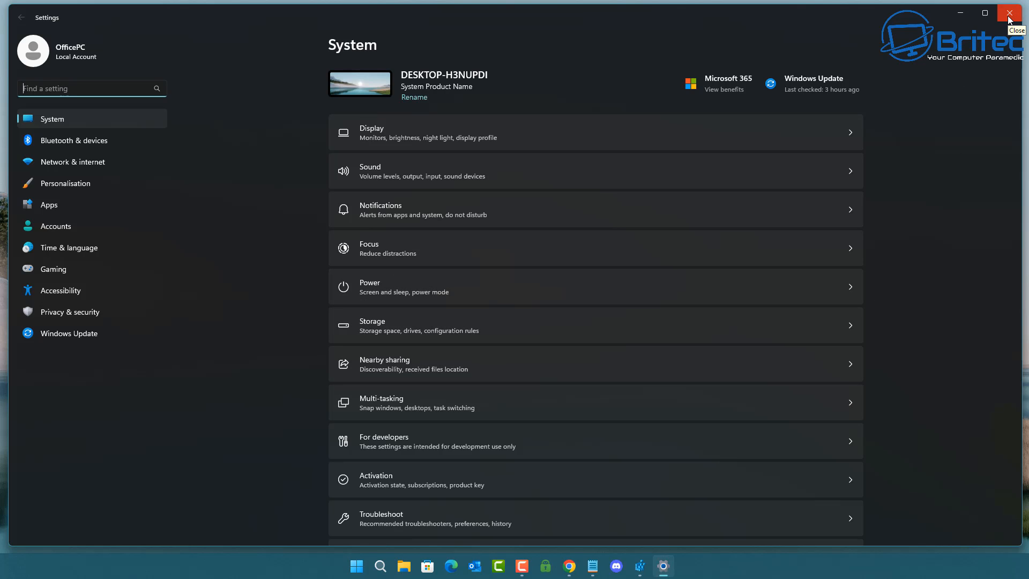
click(1009, 13)
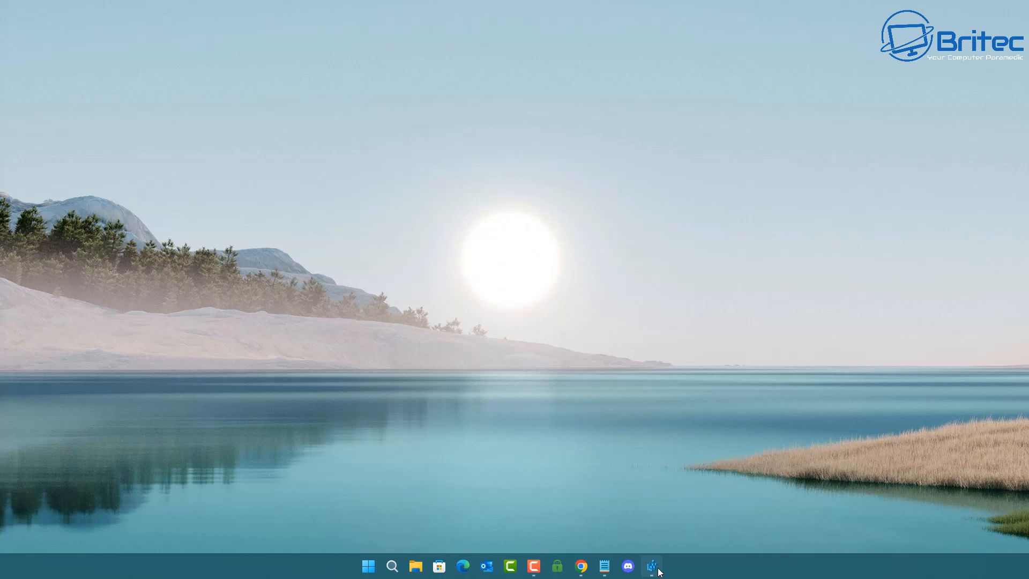
Delete the SettingsPageVisibility value from Policies\Explorer, confirm, and close Registry Editor.
click(651, 565)
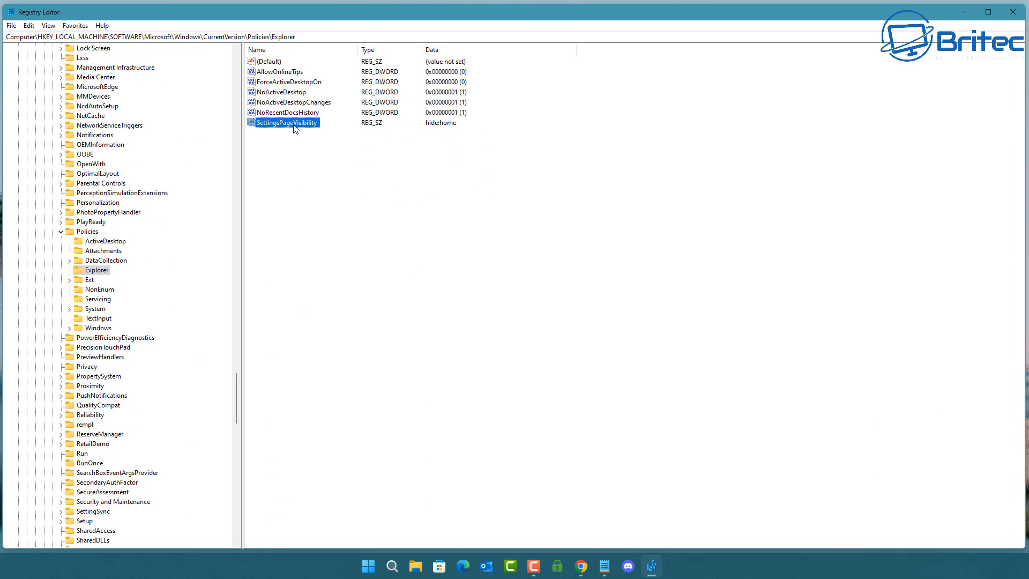
right_click(290, 122)
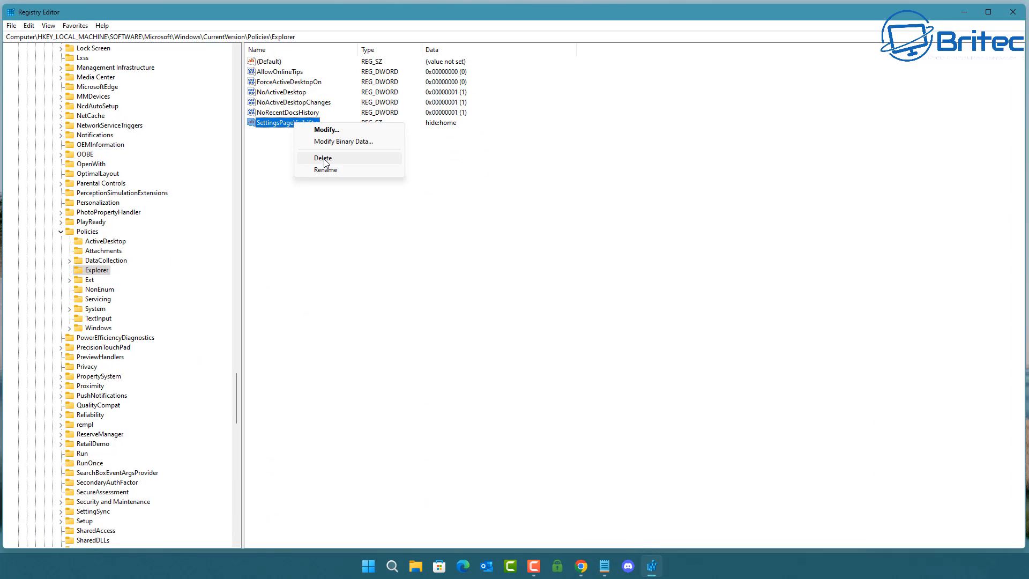
click(324, 157)
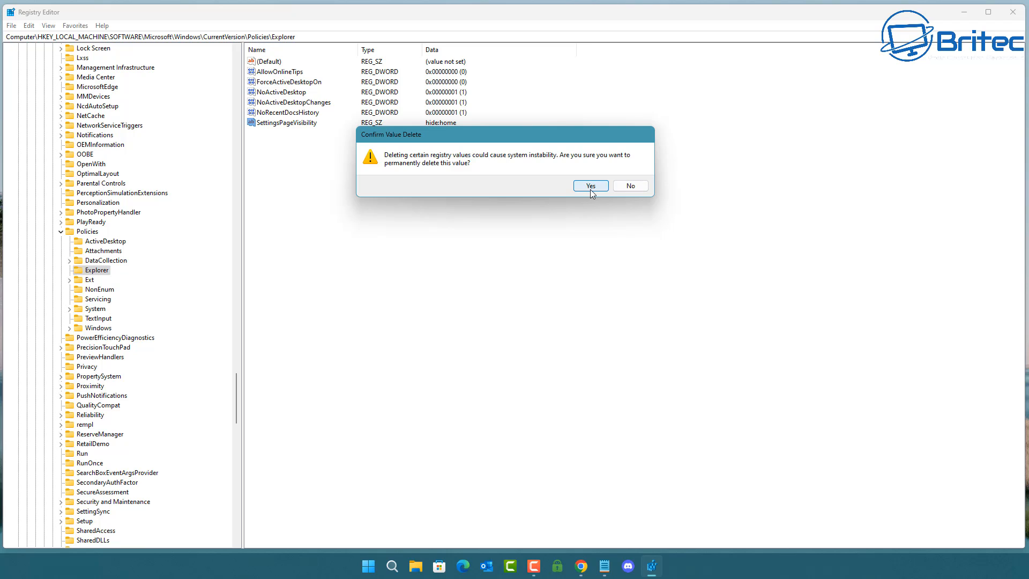
click(591, 185)
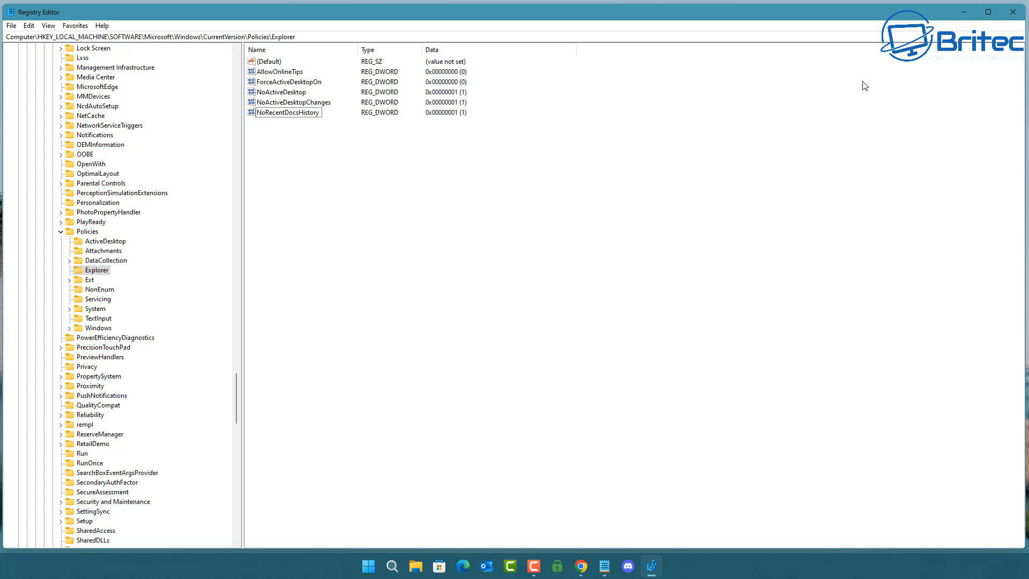
click(1012, 11)
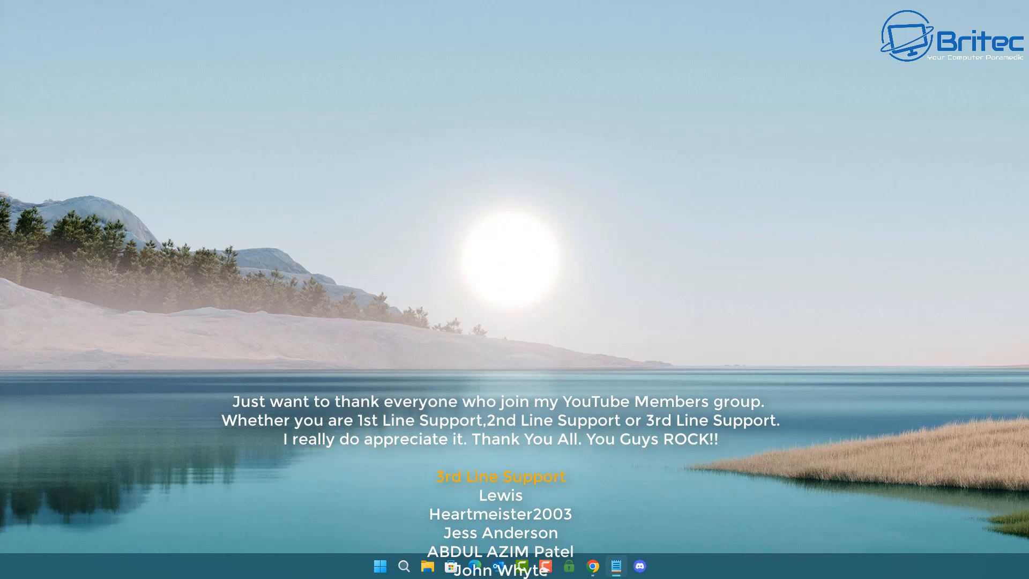
scroll(down, 3)
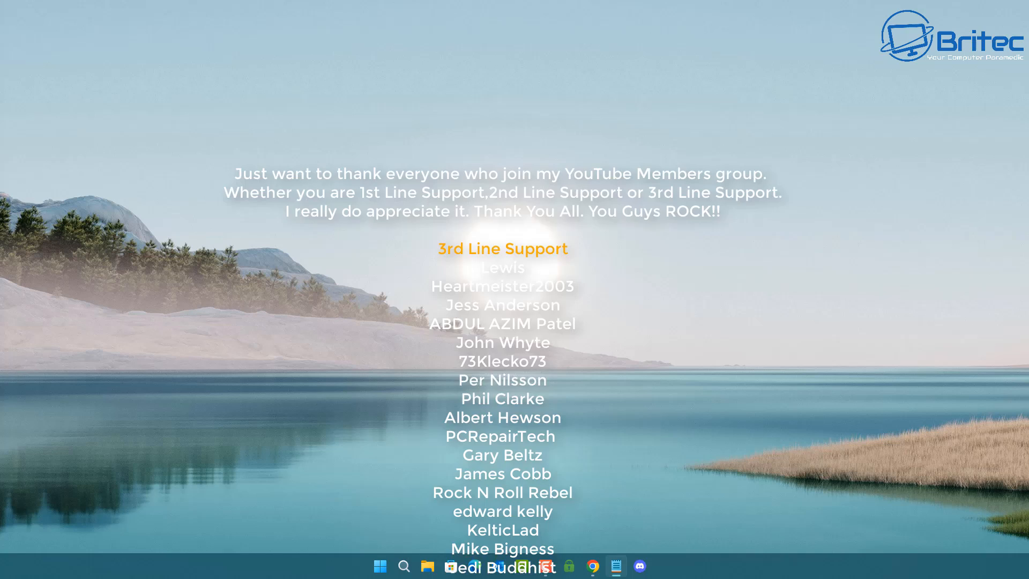
scroll(down, 3)
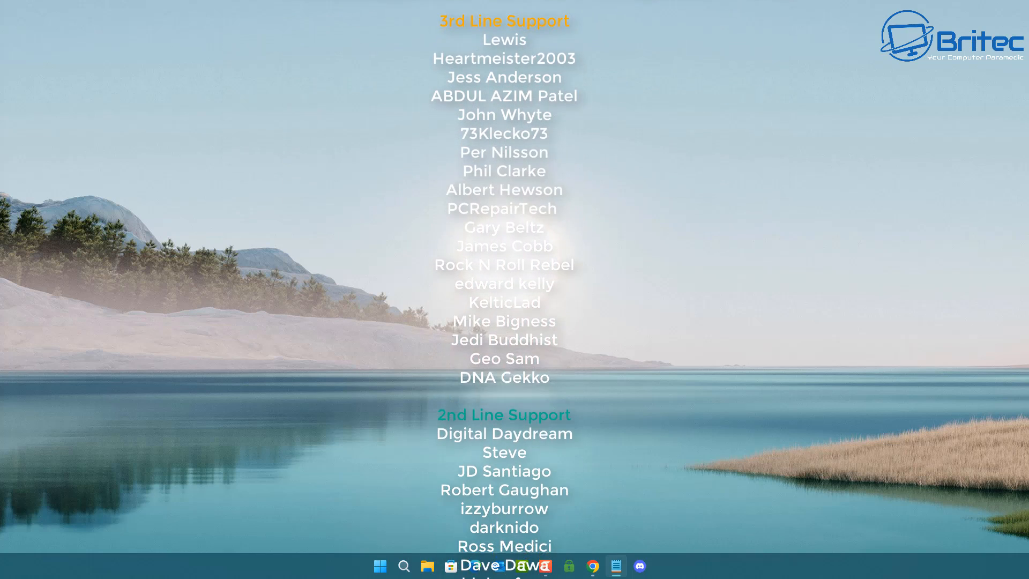
scroll(down, 3)
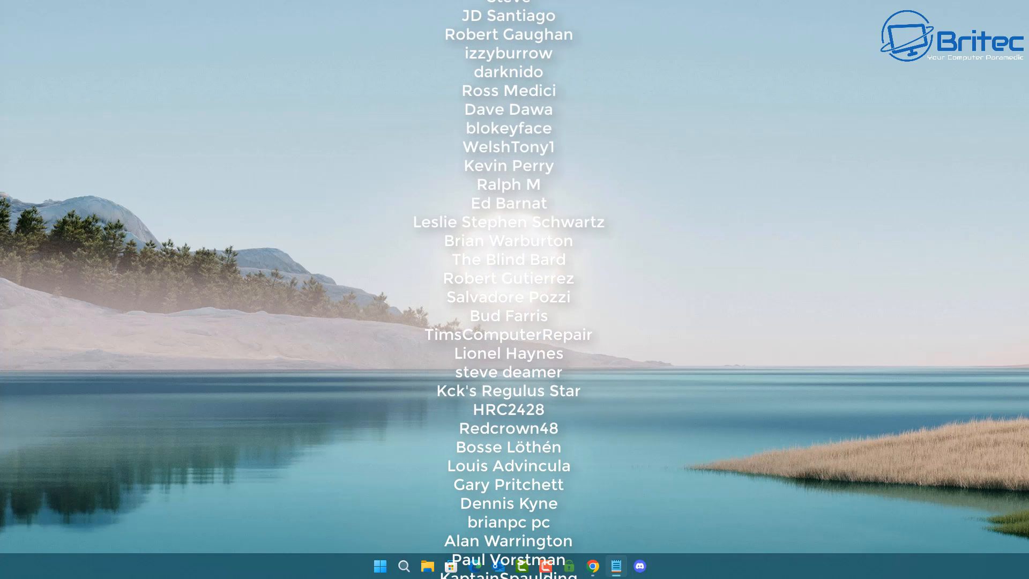
scroll(down, 3)
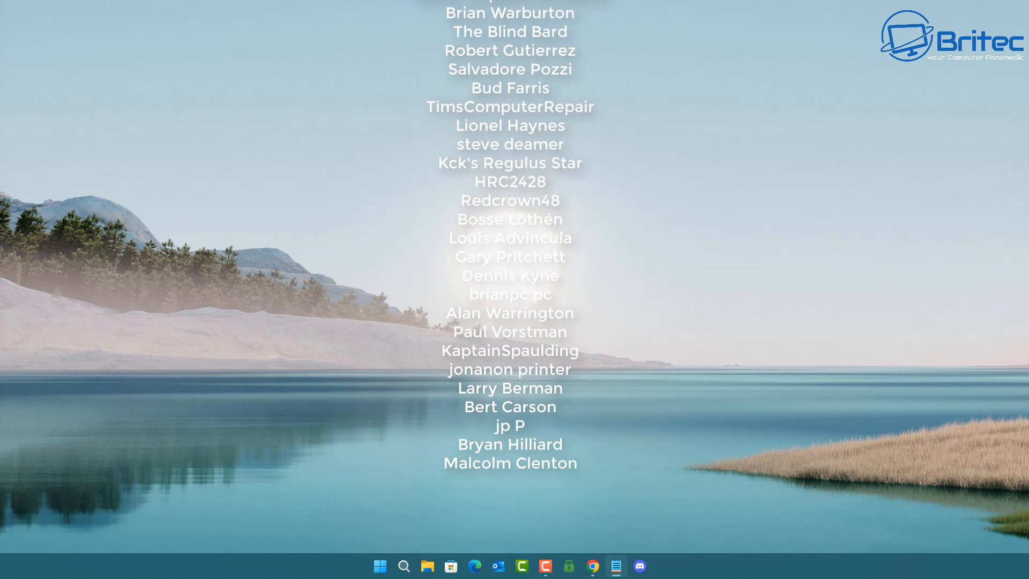